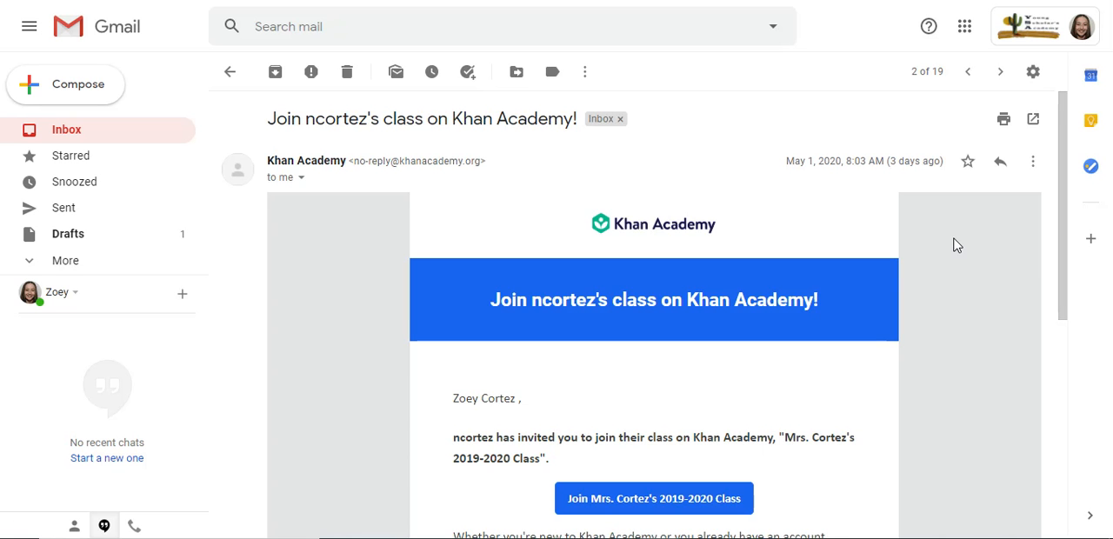
mouse_move(967, 246)
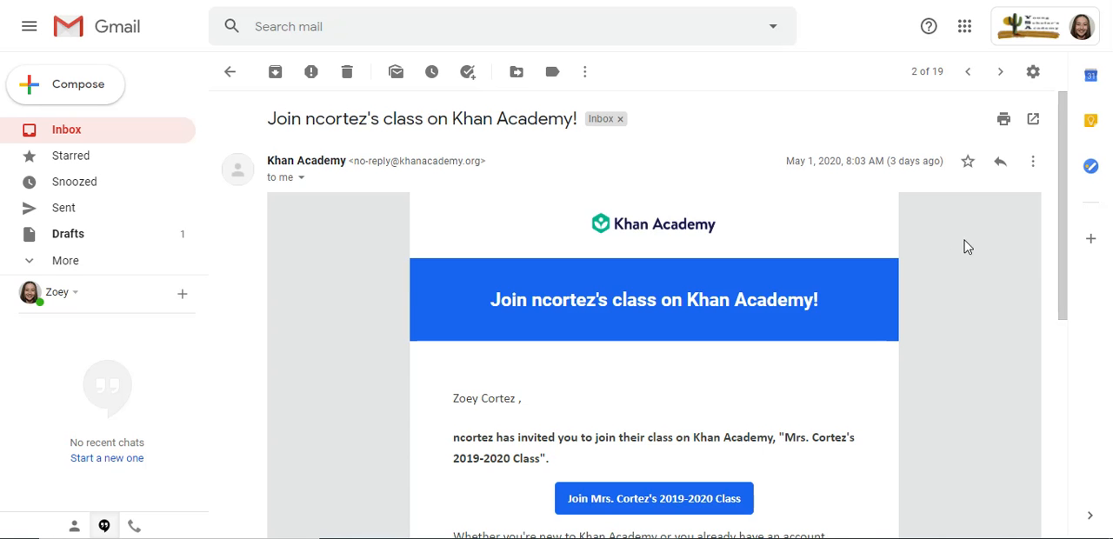
mouse_move(956, 237)
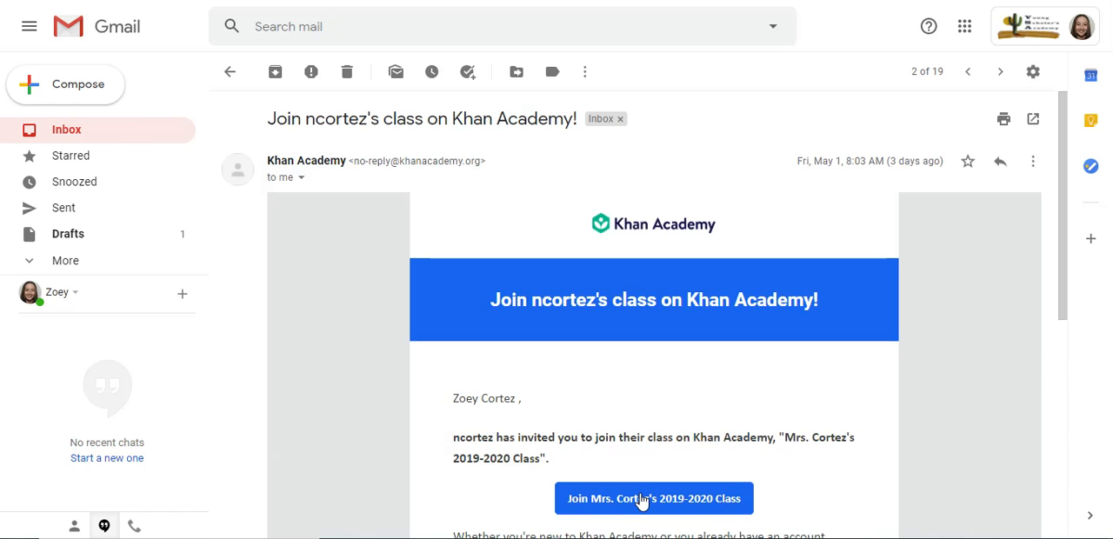
- Accept the email invitation to join Mrs. Cortez's 2019-2020 Class on Khan Academy
click(652, 498)
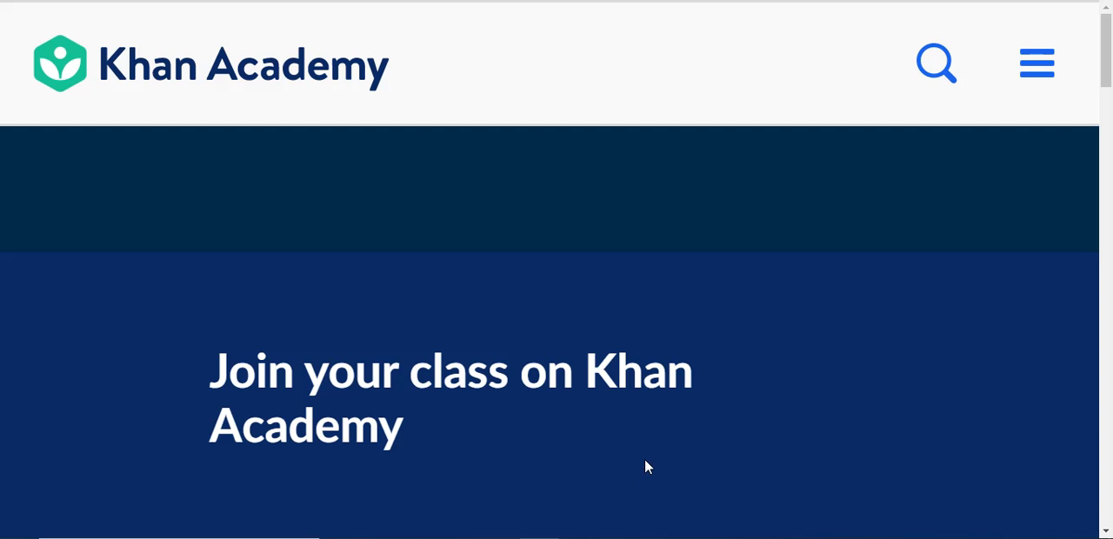
mouse_move(691, 229)
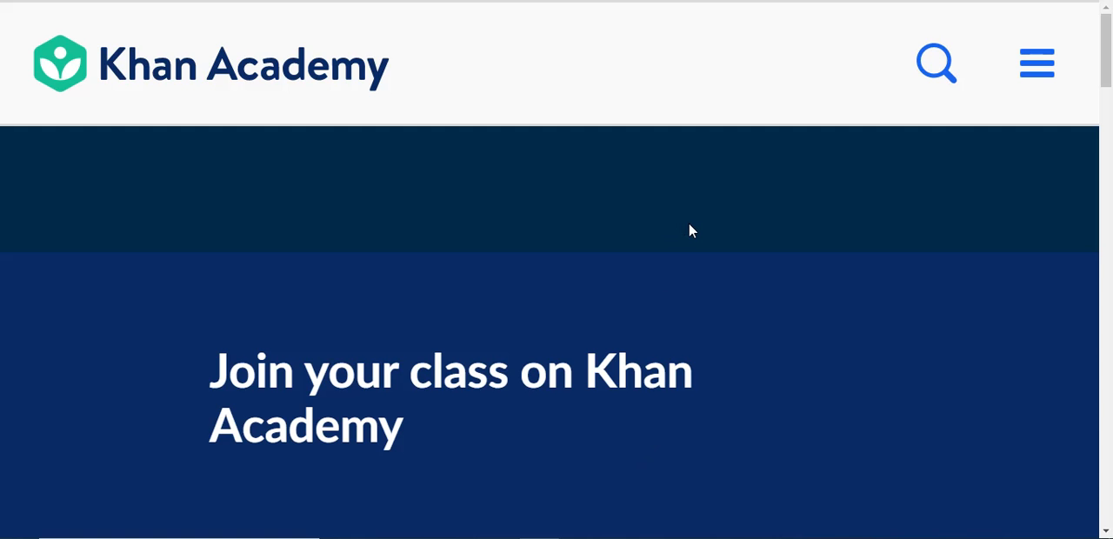
mouse_move(682, 219)
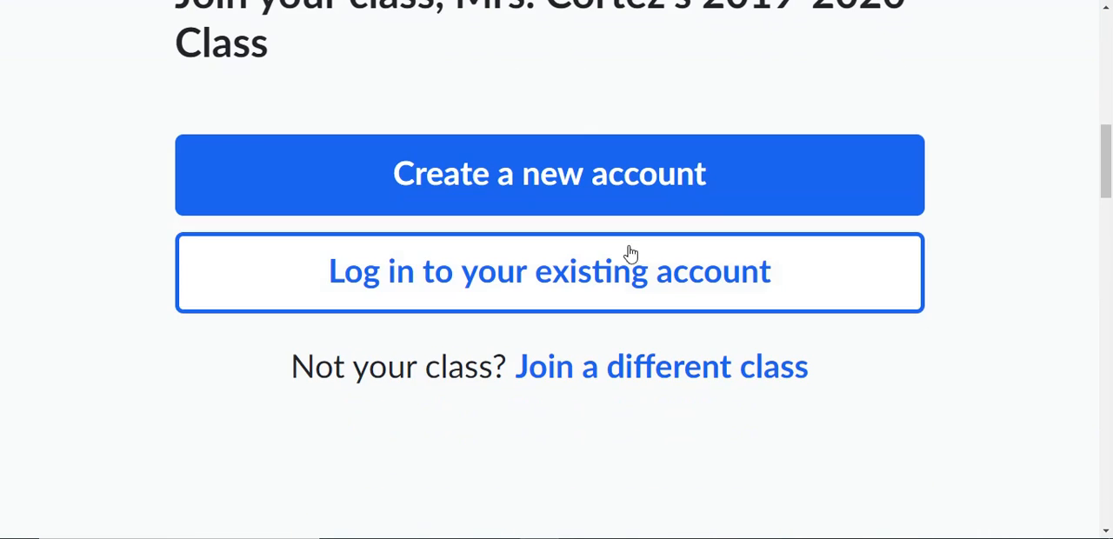
mouse_move(636, 210)
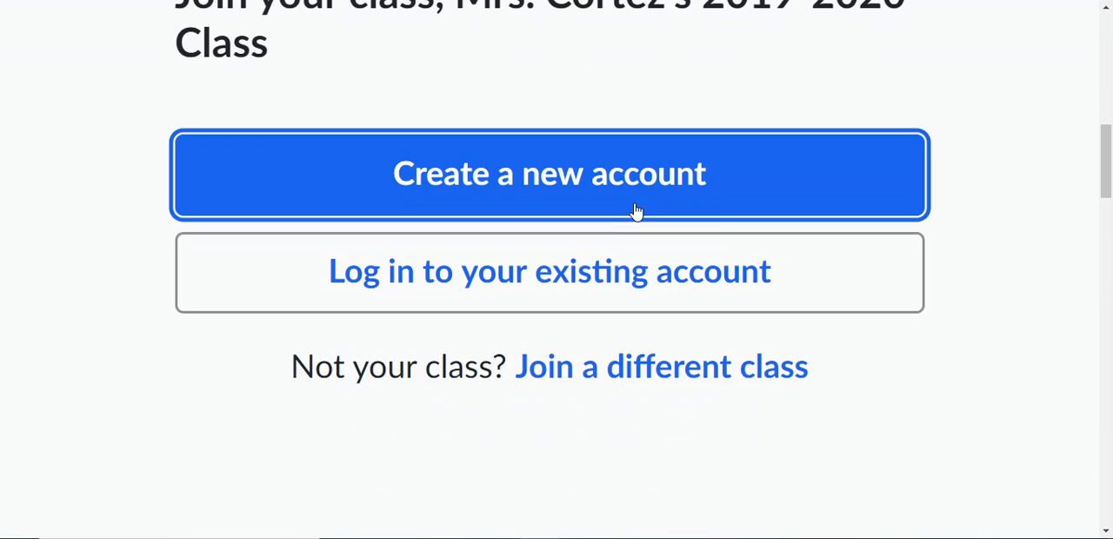
scroll(up, 3)
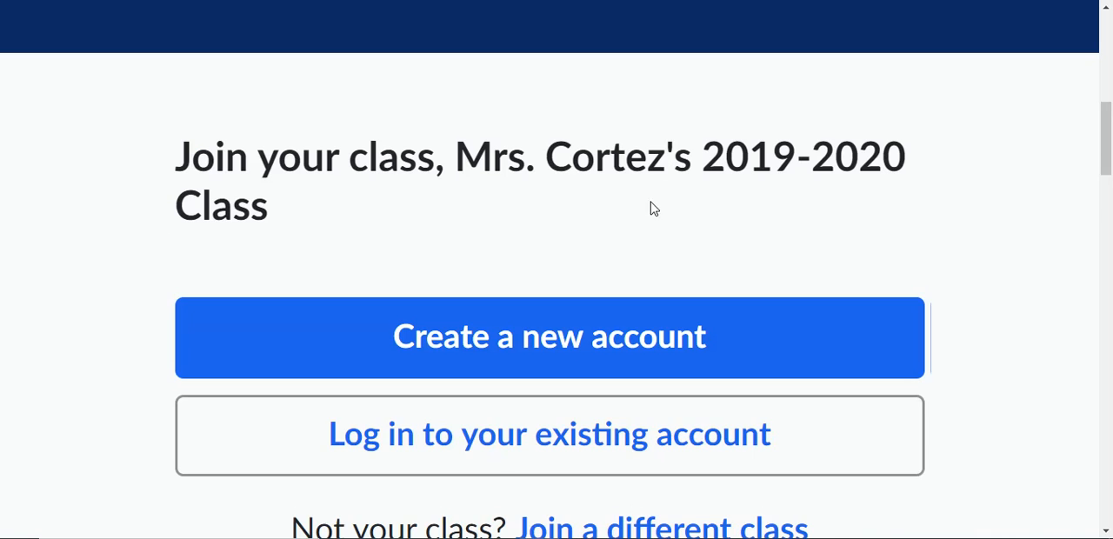
scroll(down, 3)
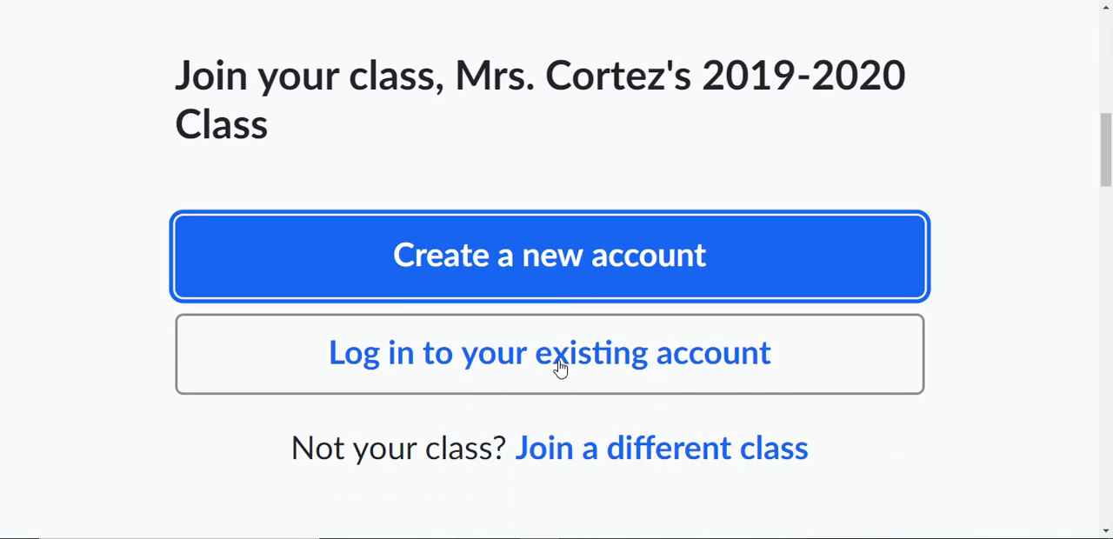
mouse_move(597, 286)
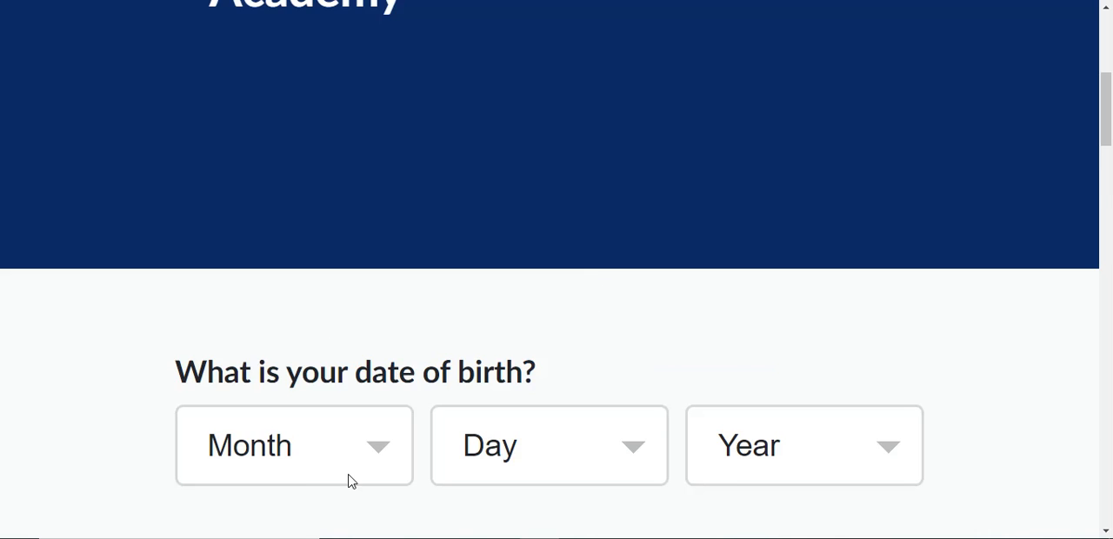
- Enter a date of birth of Jan 1, 2009 in the sign-up dropdowns
click(294, 445)
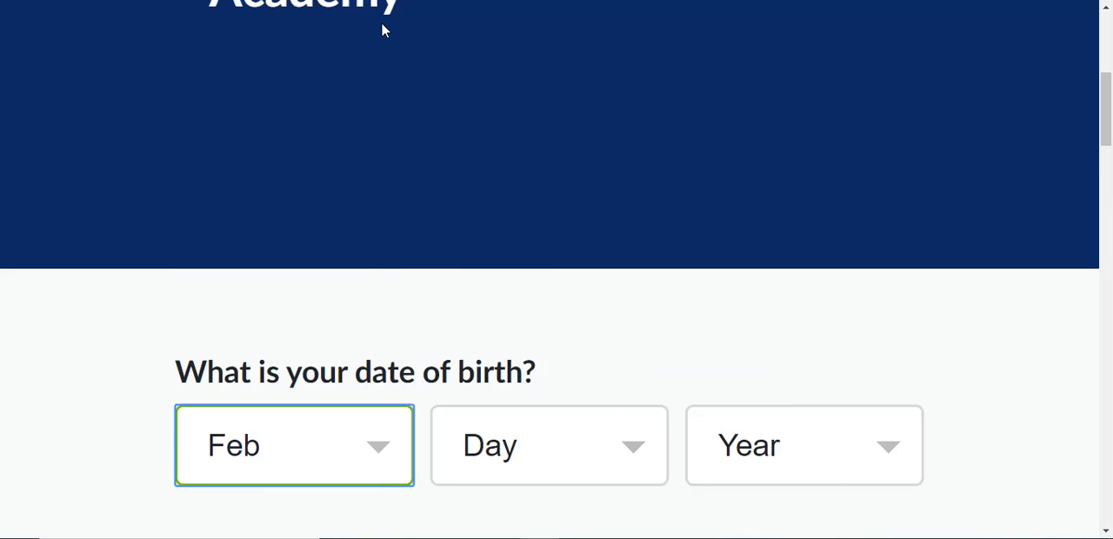
click(294, 447)
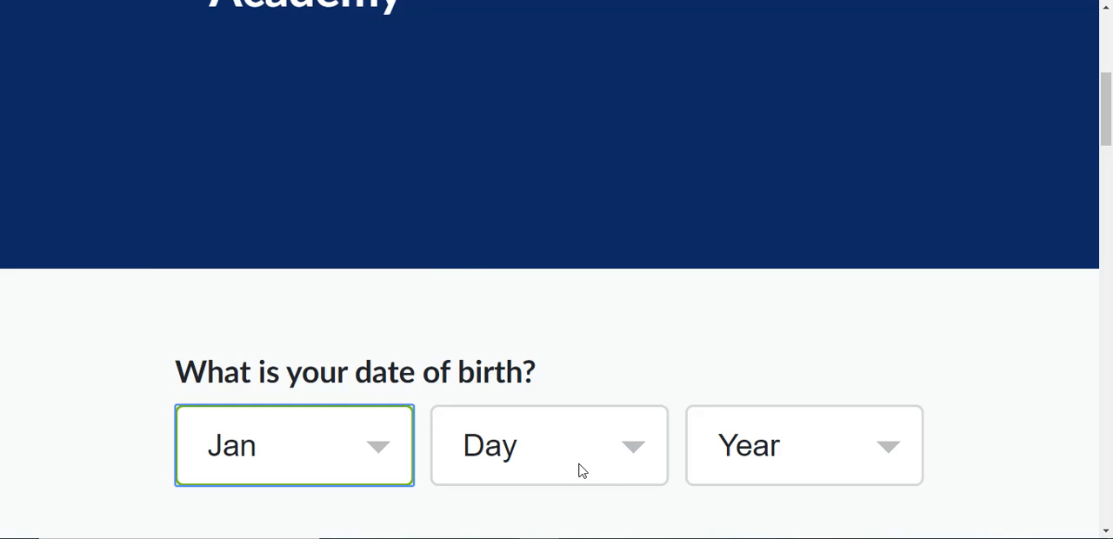
click(550, 445)
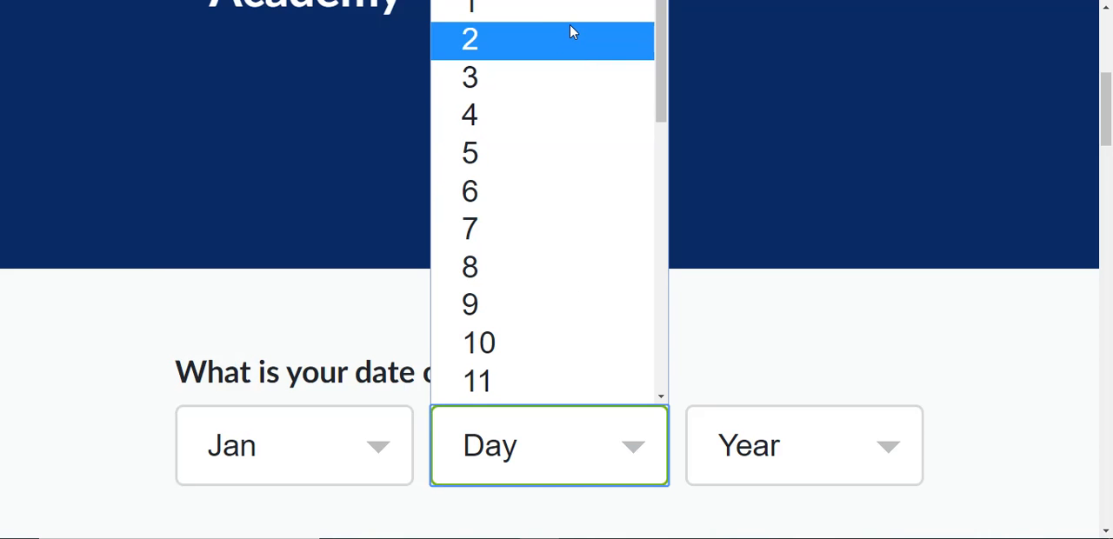
click(469, 3)
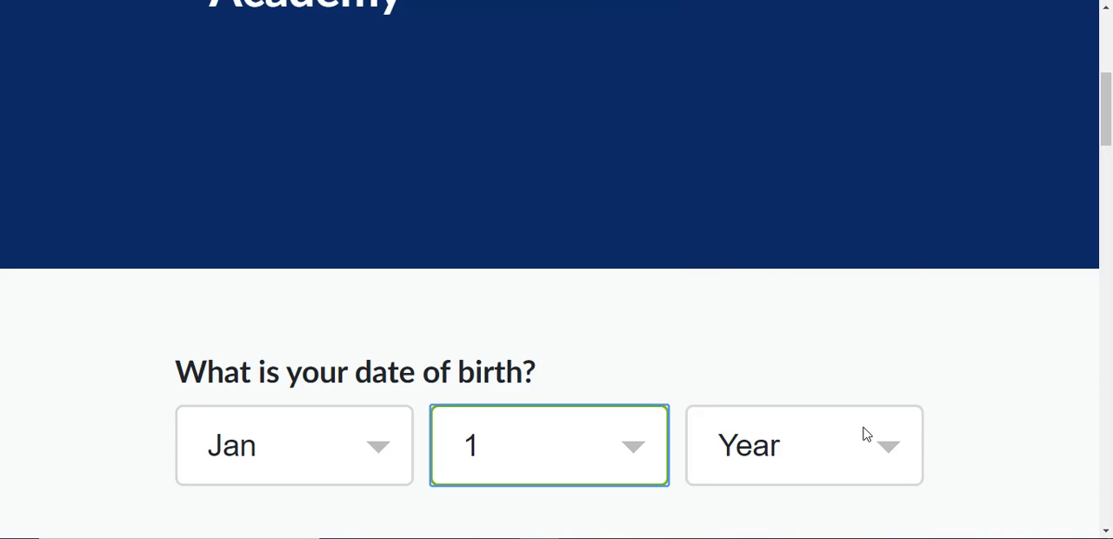
click(804, 446)
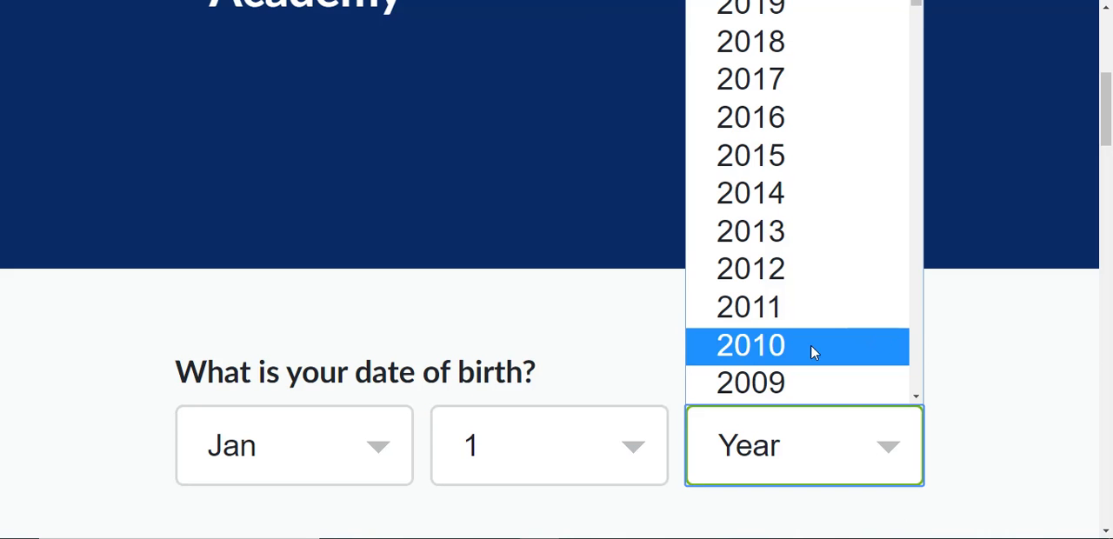
scroll(down, 3)
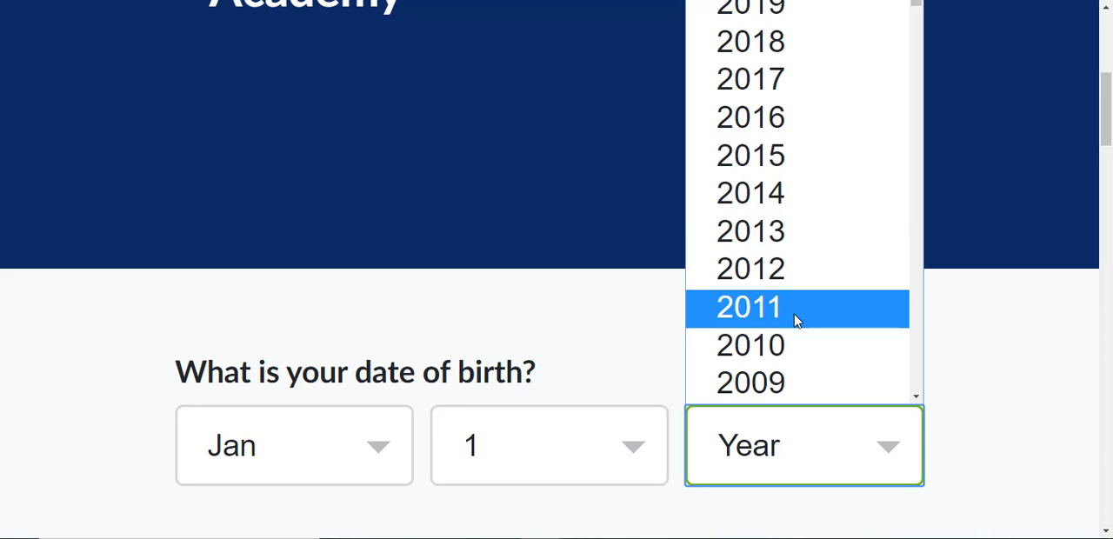
scroll(down, 3)
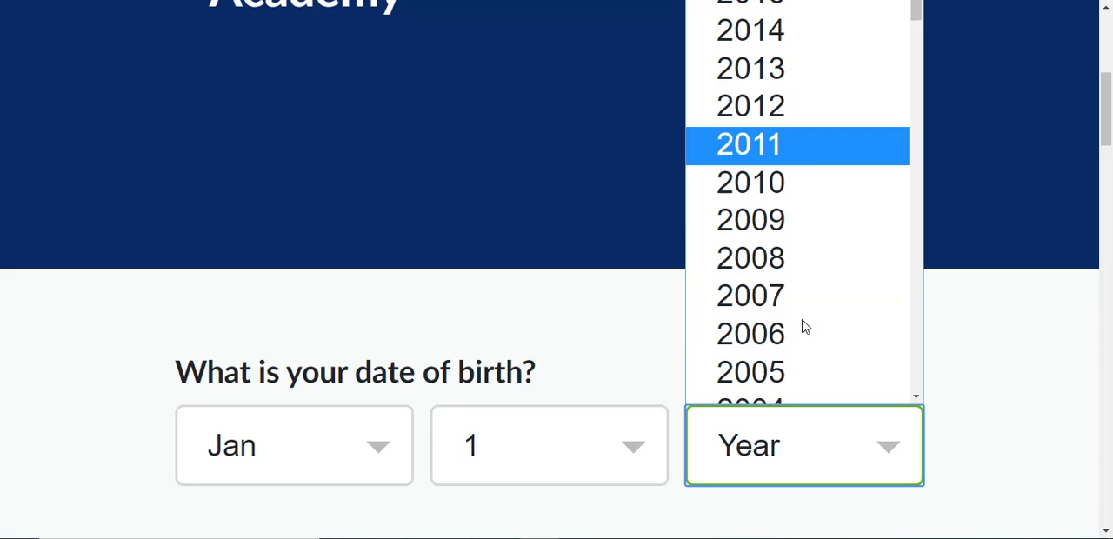
mouse_move(772, 221)
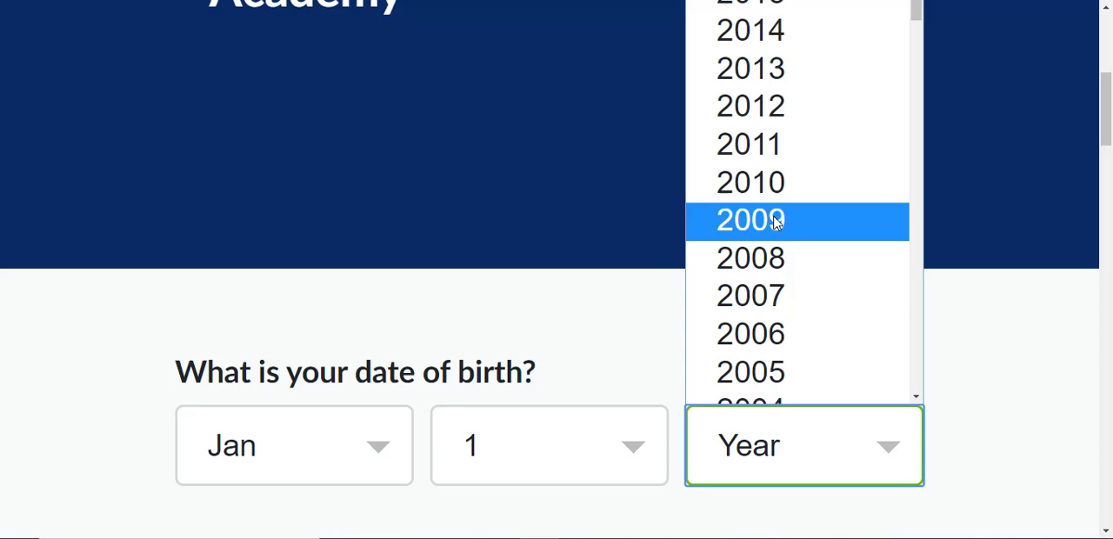
click(751, 219)
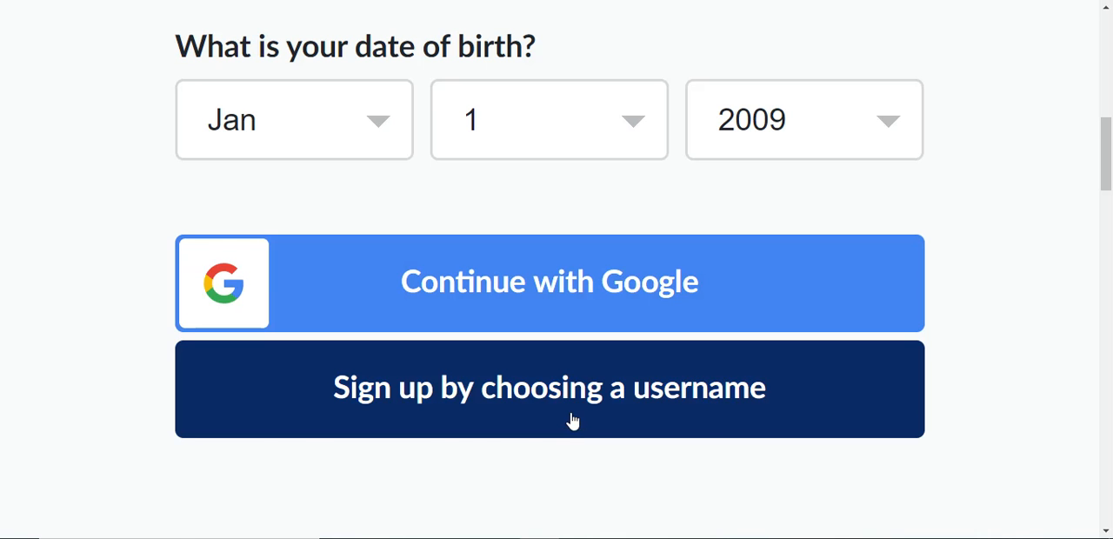
- Choose username sign-up and enter the username lightblue25
click(549, 388)
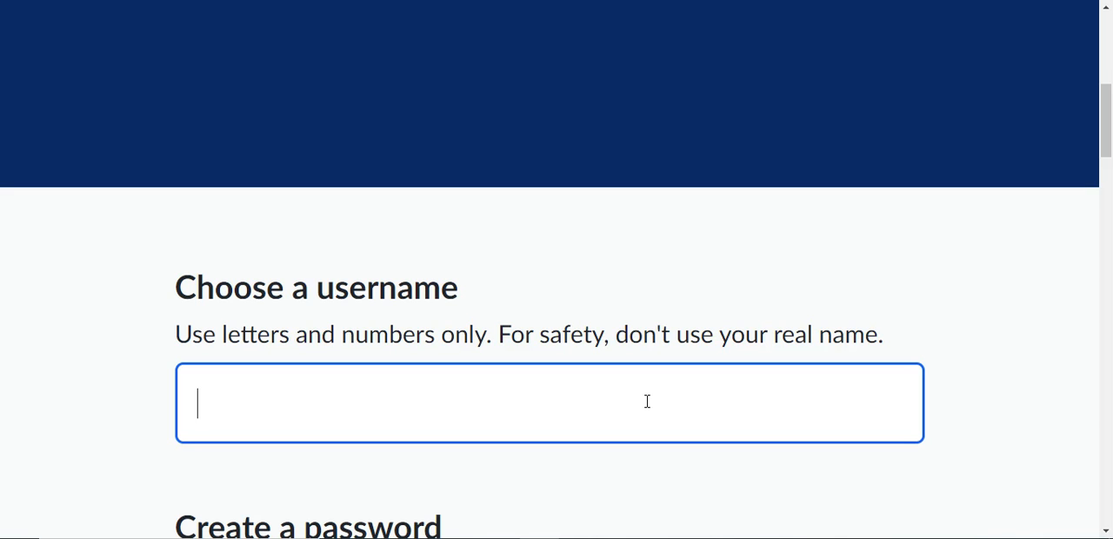
mouse_move(655, 393)
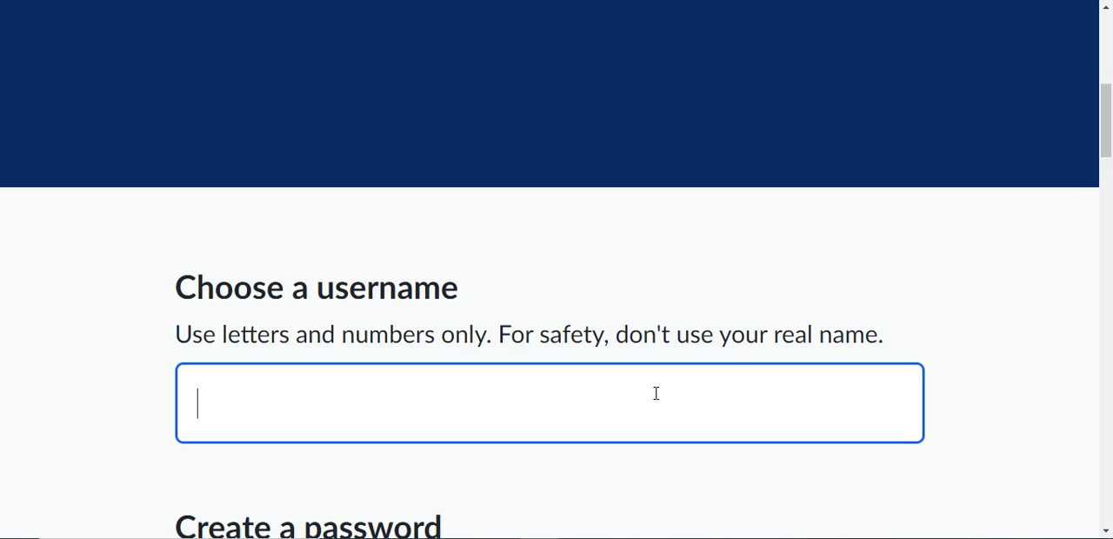
mouse_move(675, 363)
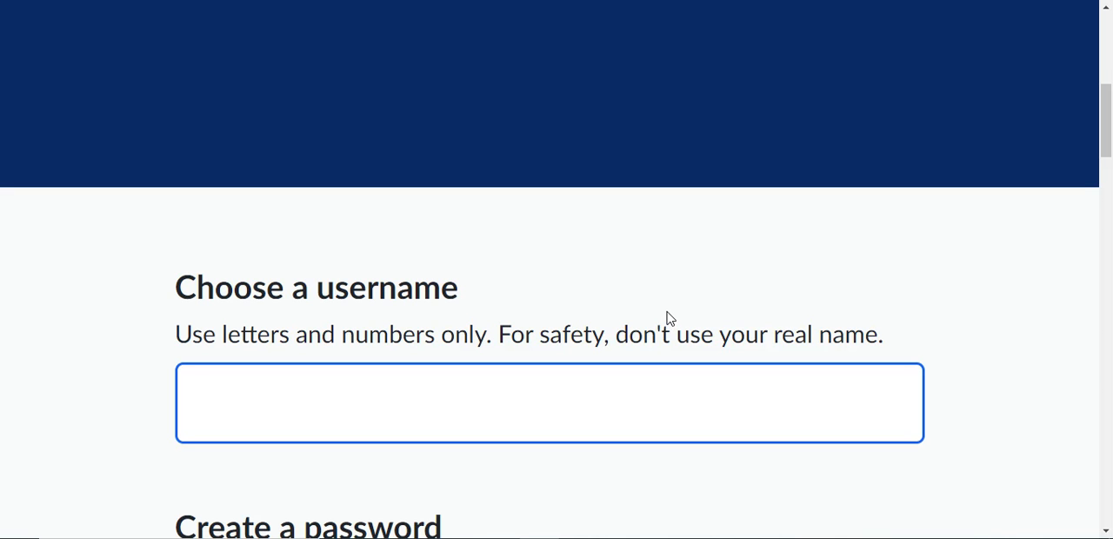
click(549, 415)
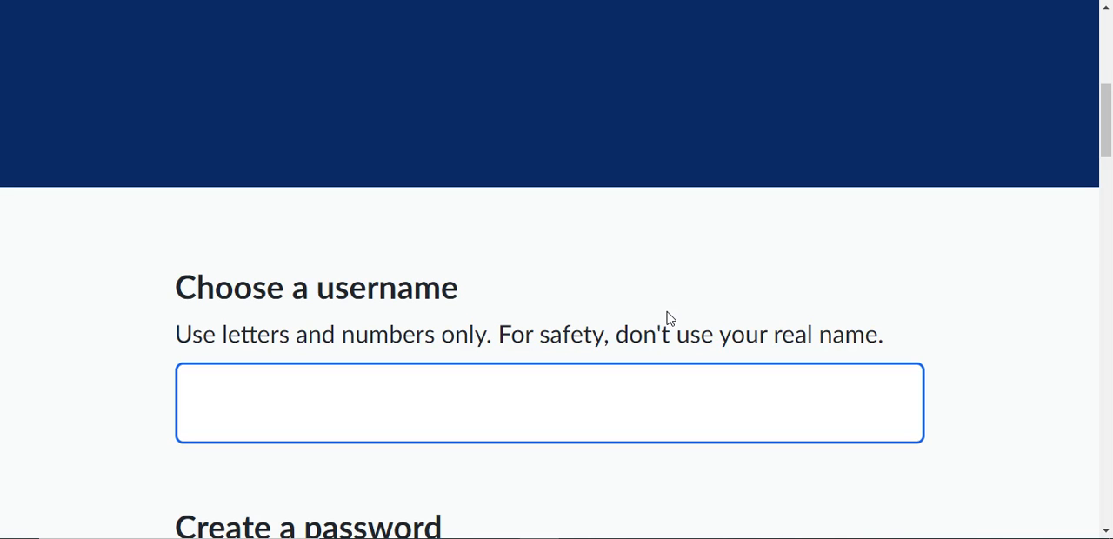
text(lightbl)
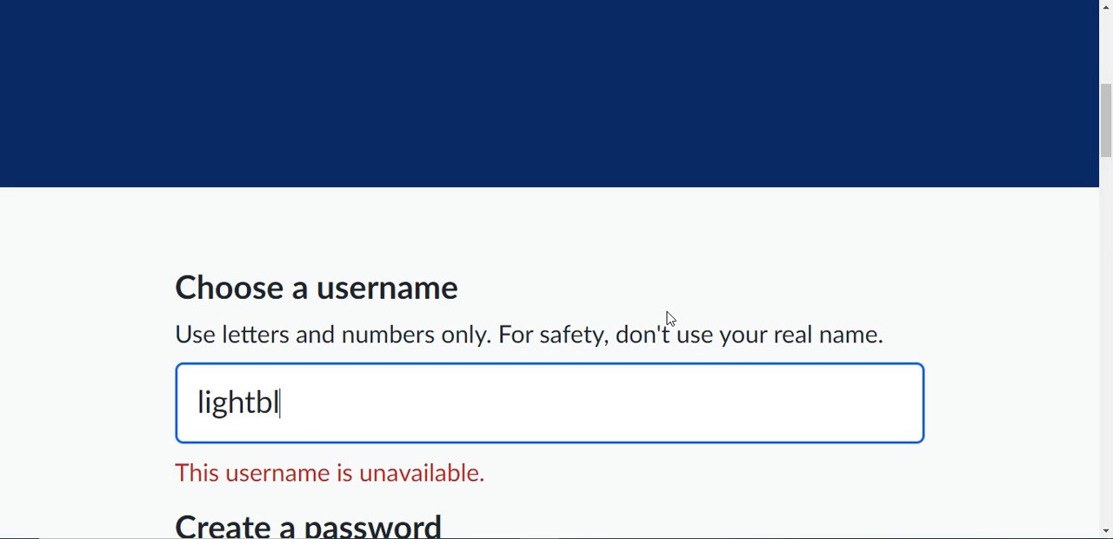
text(ue)
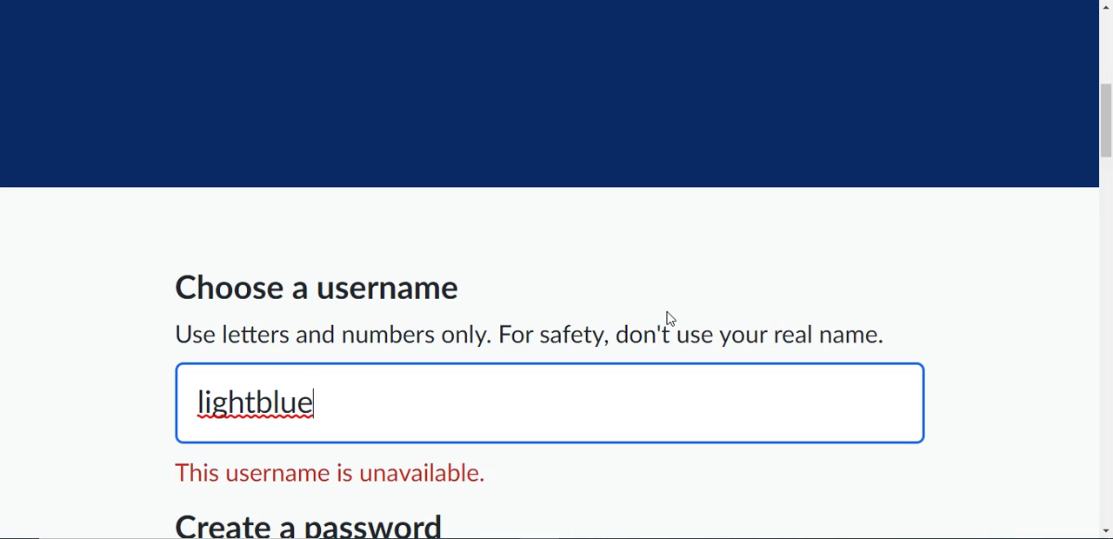
text(25)
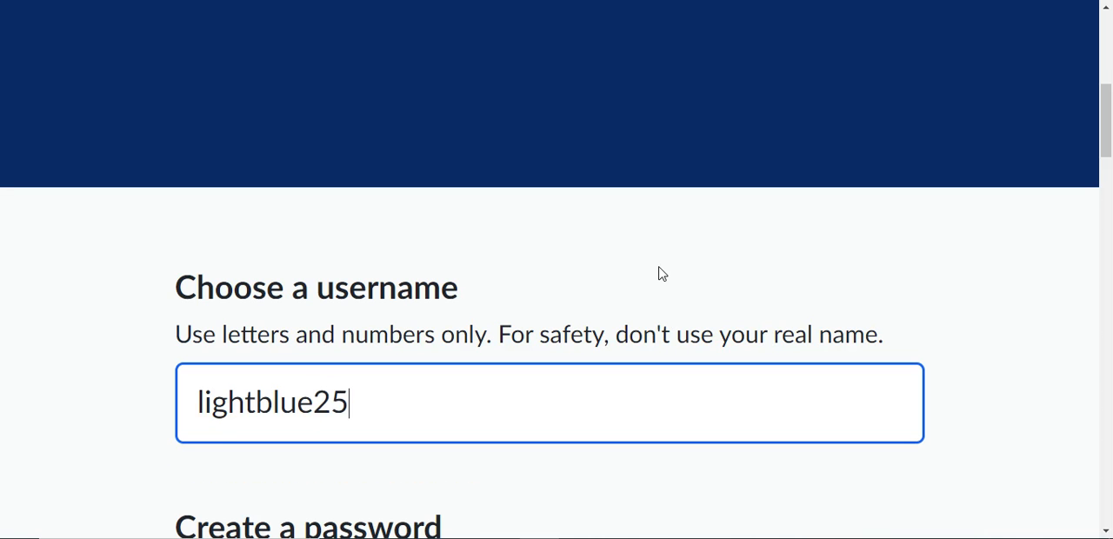
scroll(down, 3)
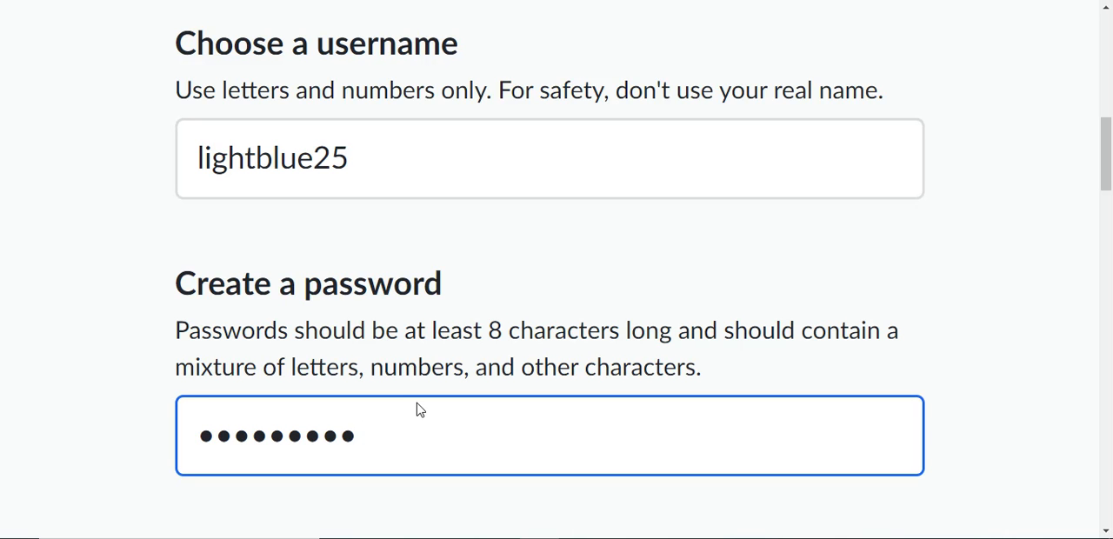
- Adjust the password and submit the sign-up to create the lightblue25 account
key(Backspace)
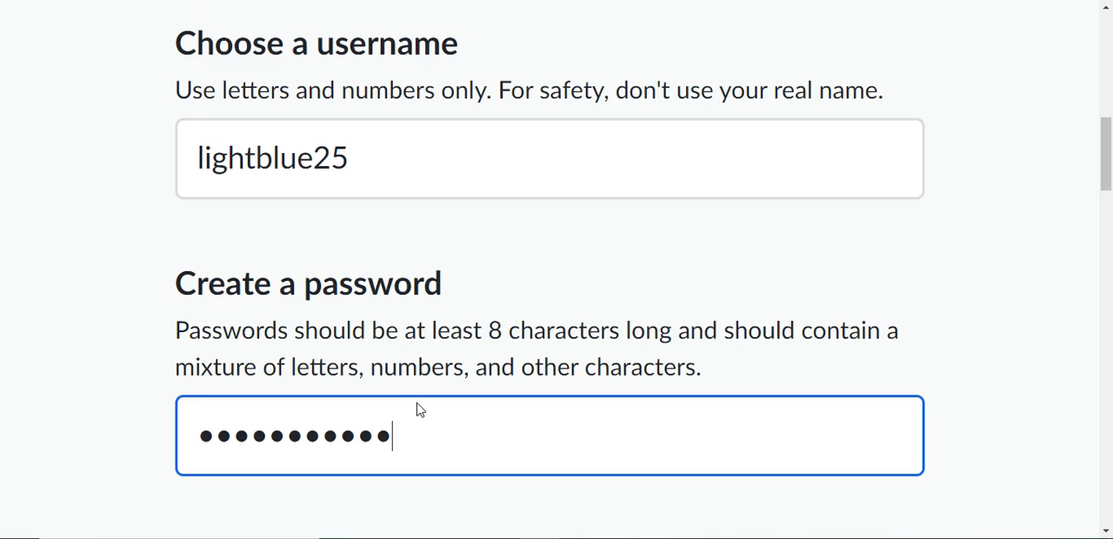
scroll(down, 3)
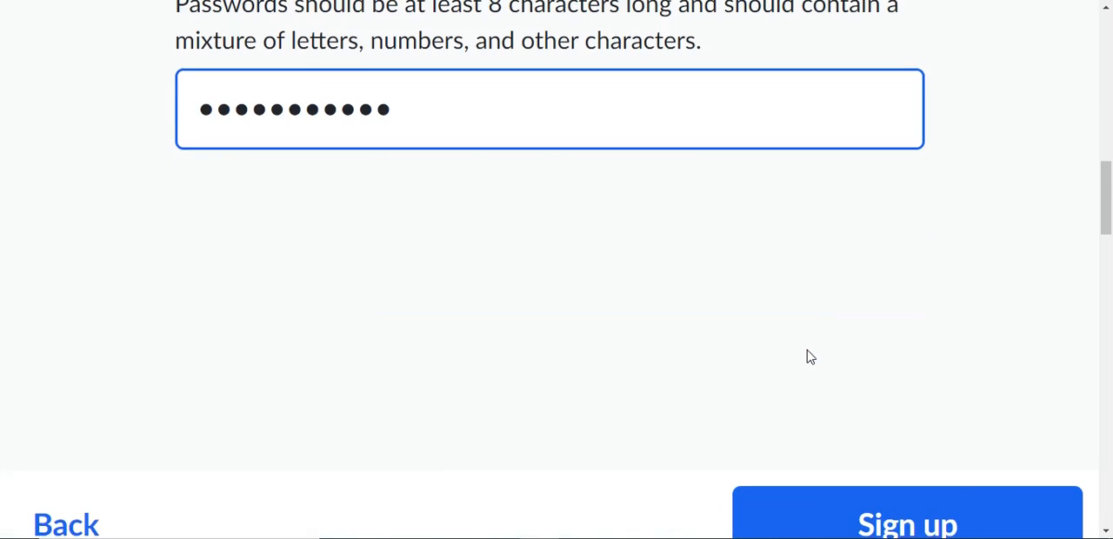
click(908, 521)
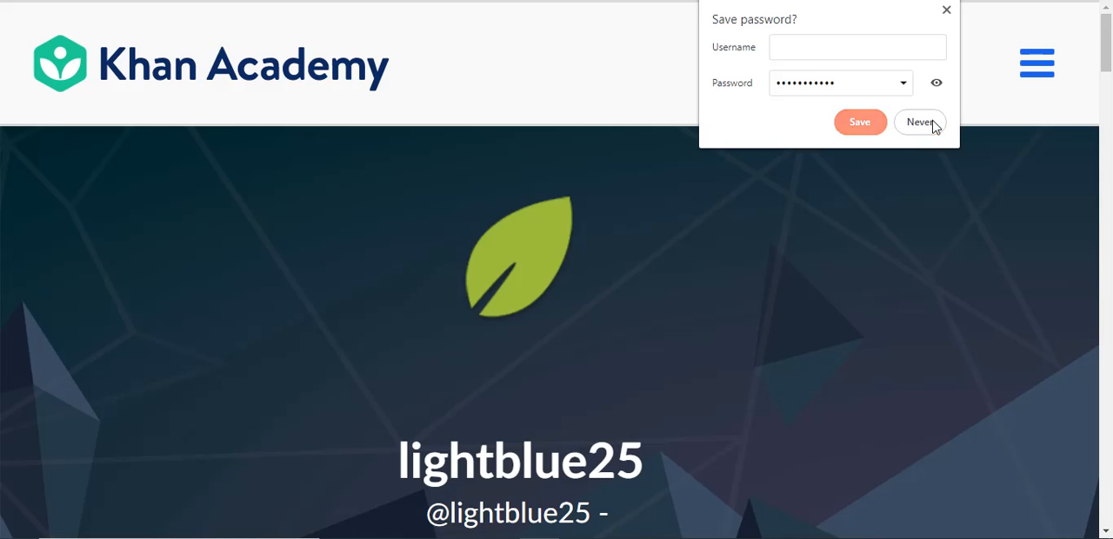
- Decline saving the password and continue past the welcome screen with Onward!
click(919, 121)
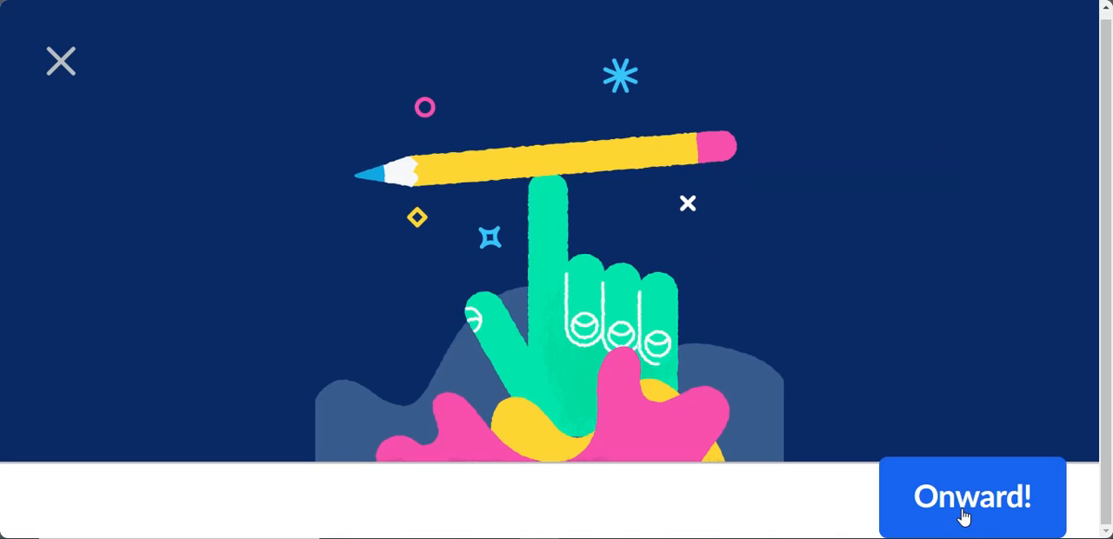
click(970, 497)
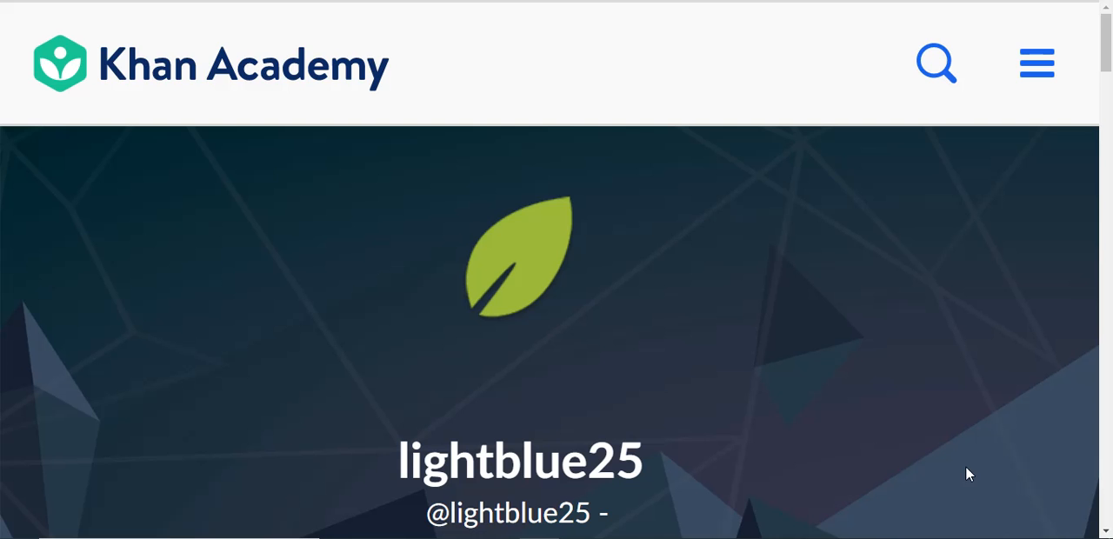
scroll(down, 3)
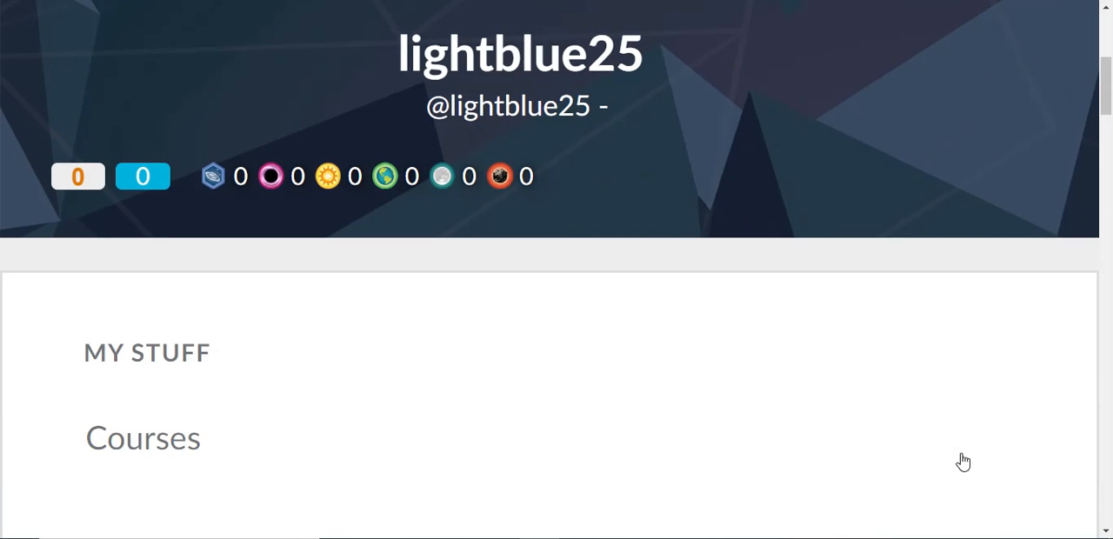
scroll(down, 3)
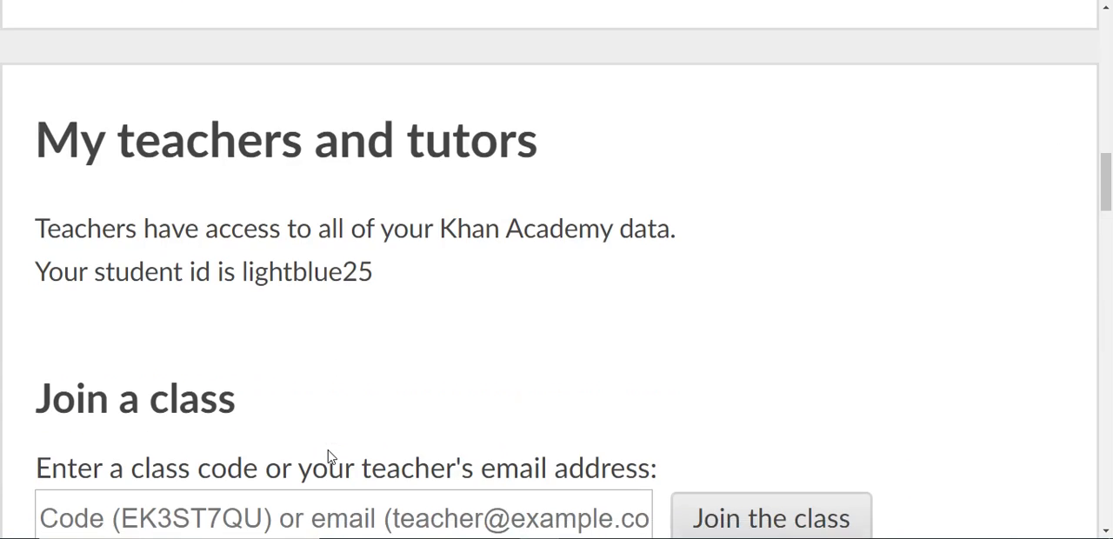
scroll(down, 3)
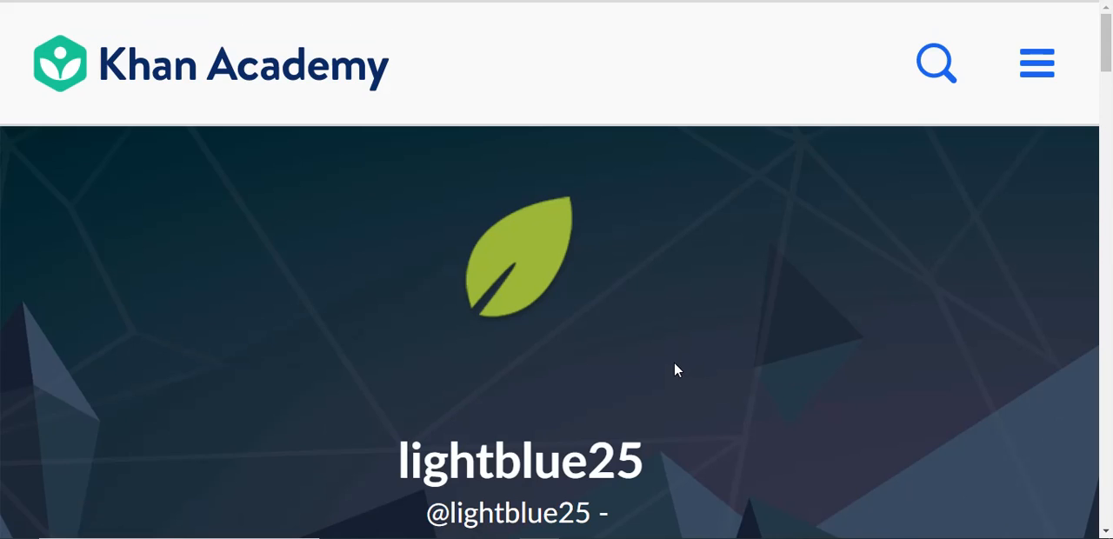
scroll(down, 3)
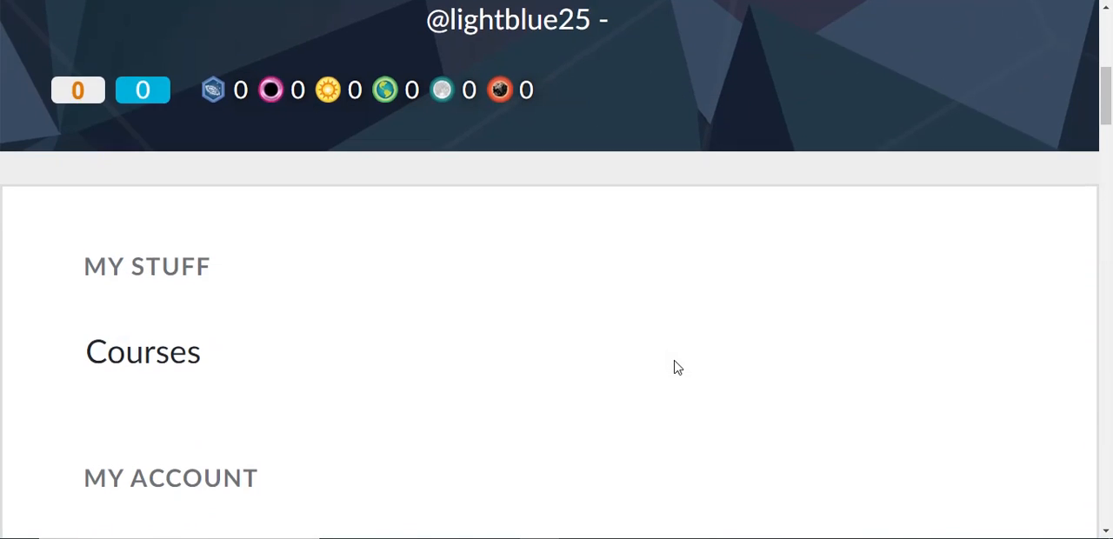
scroll(down, 3)
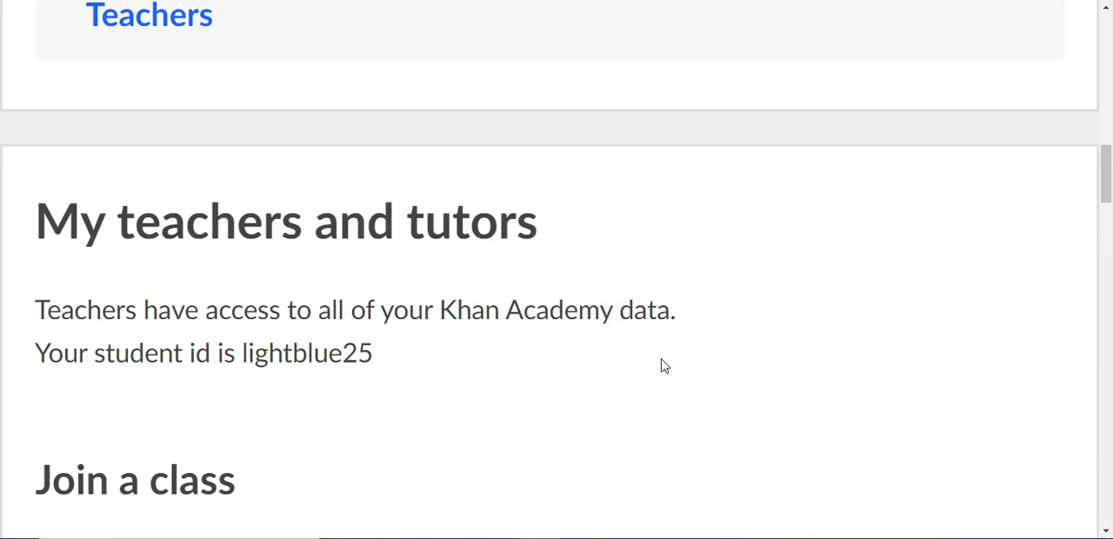
mouse_move(594, 341)
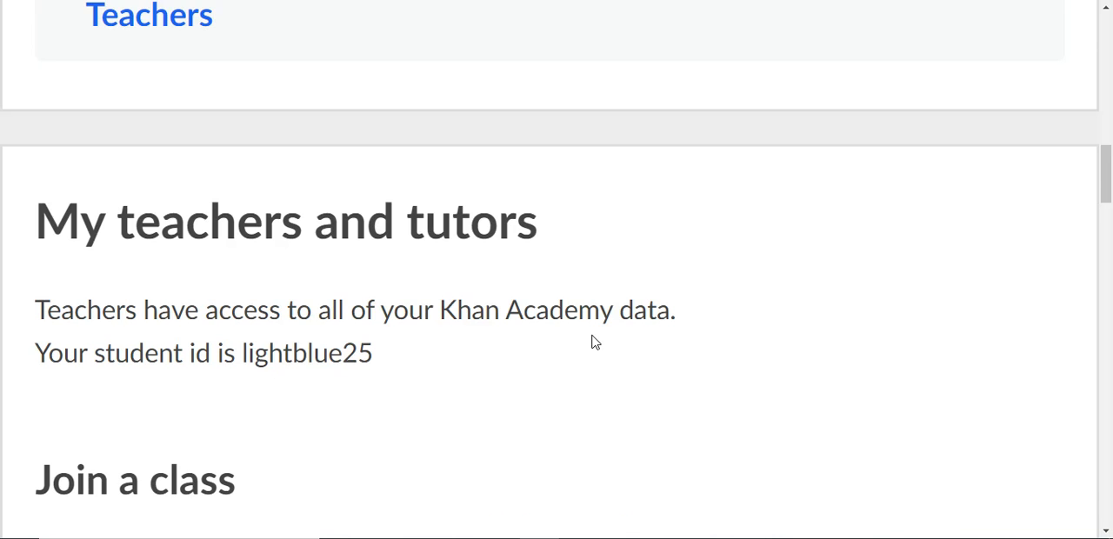
scroll(down, 3)
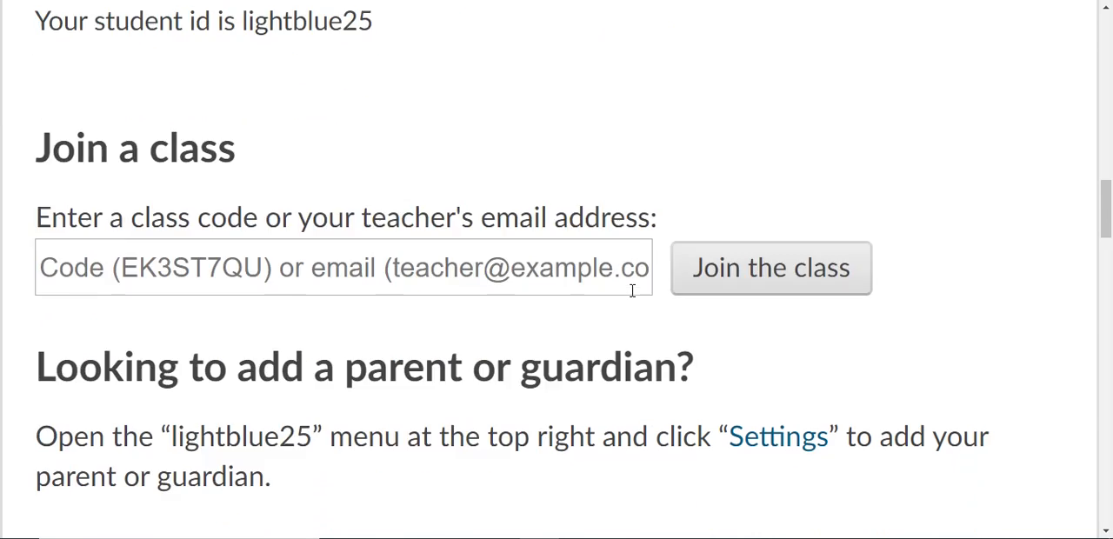
scroll(down, 3)
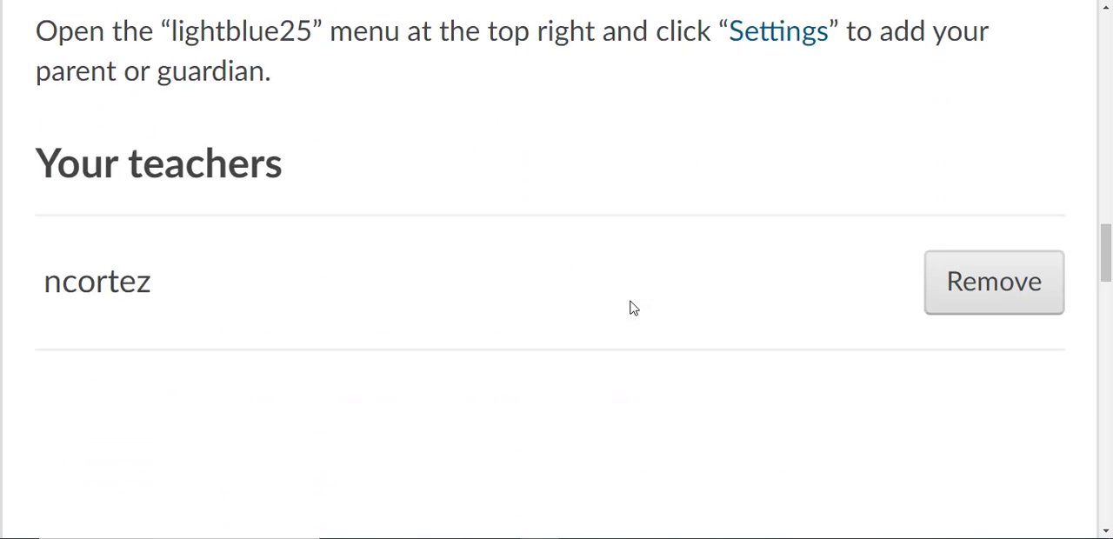
scroll(down, 3)
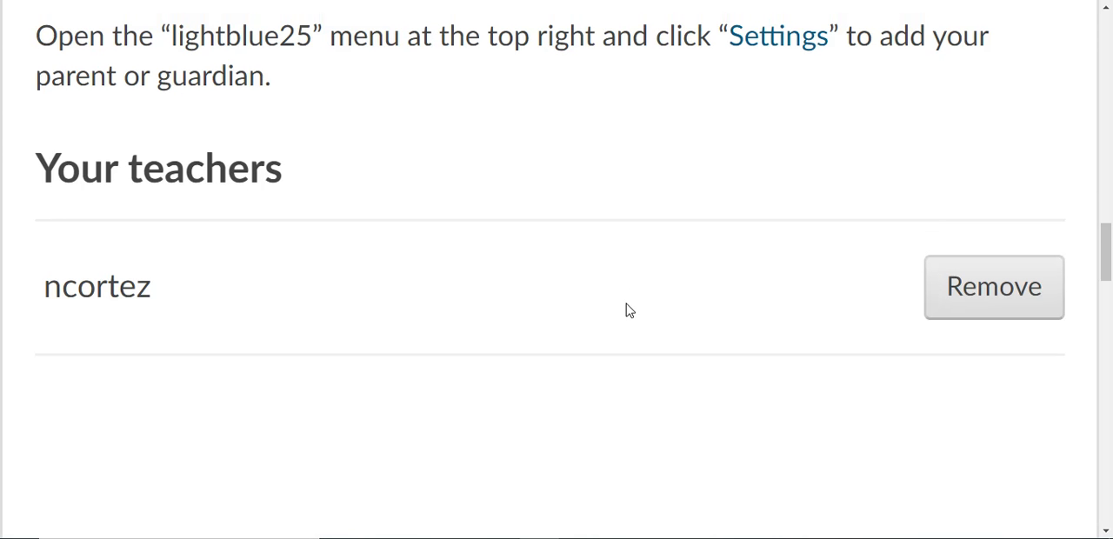
mouse_move(618, 216)
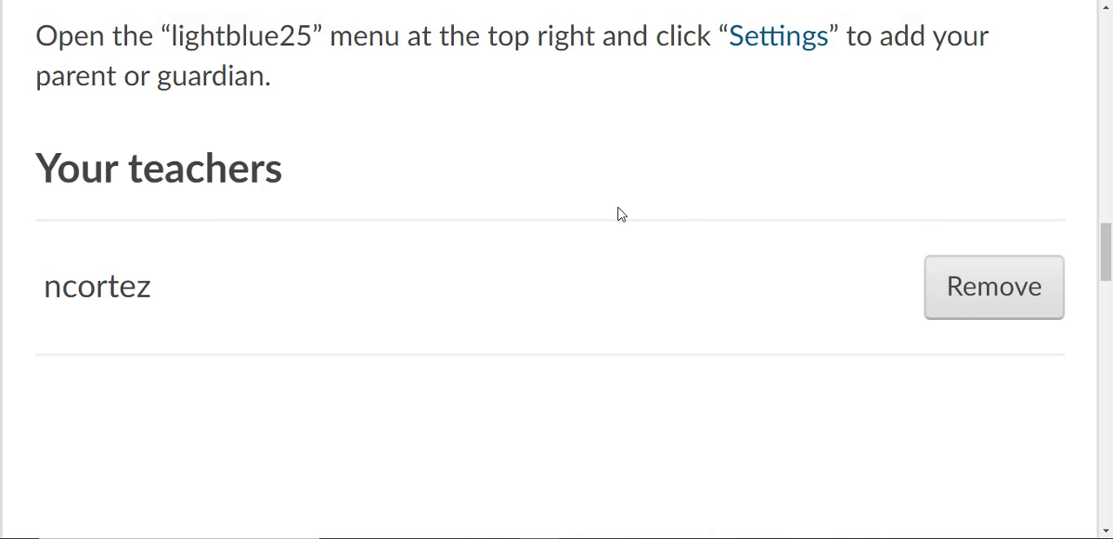
mouse_move(1064, 351)
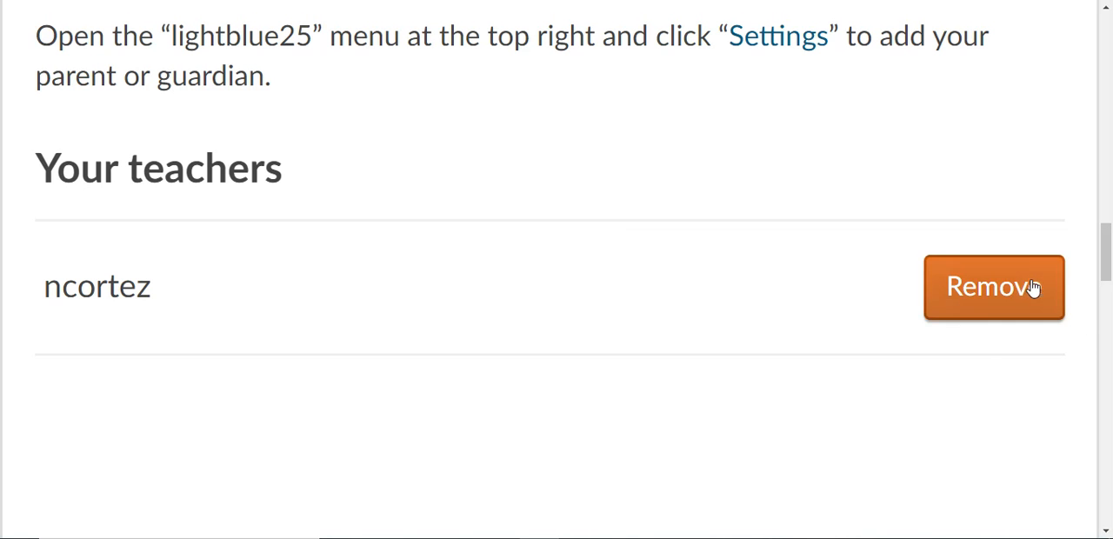
mouse_move(761, 230)
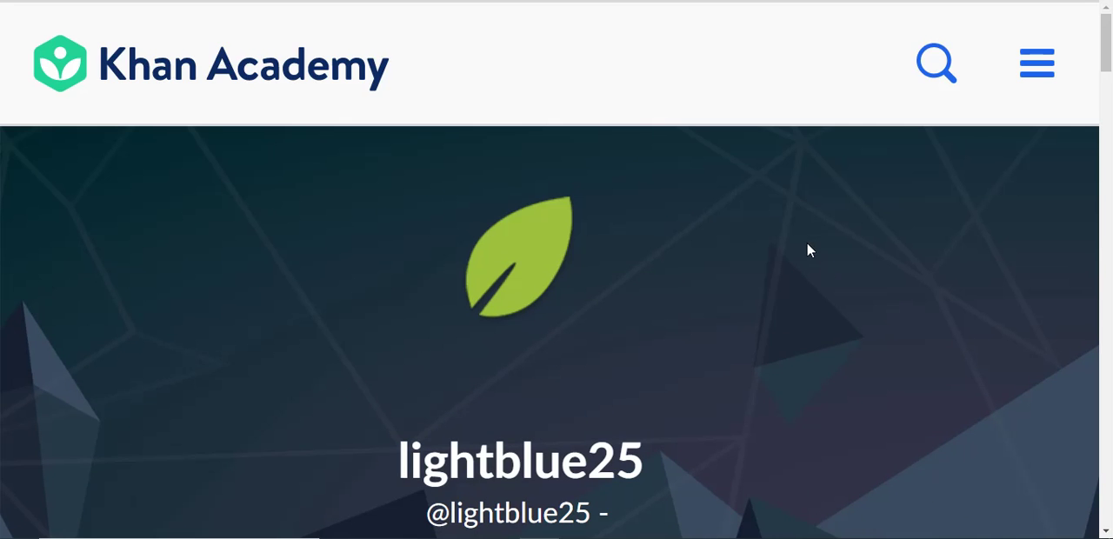
mouse_move(831, 217)
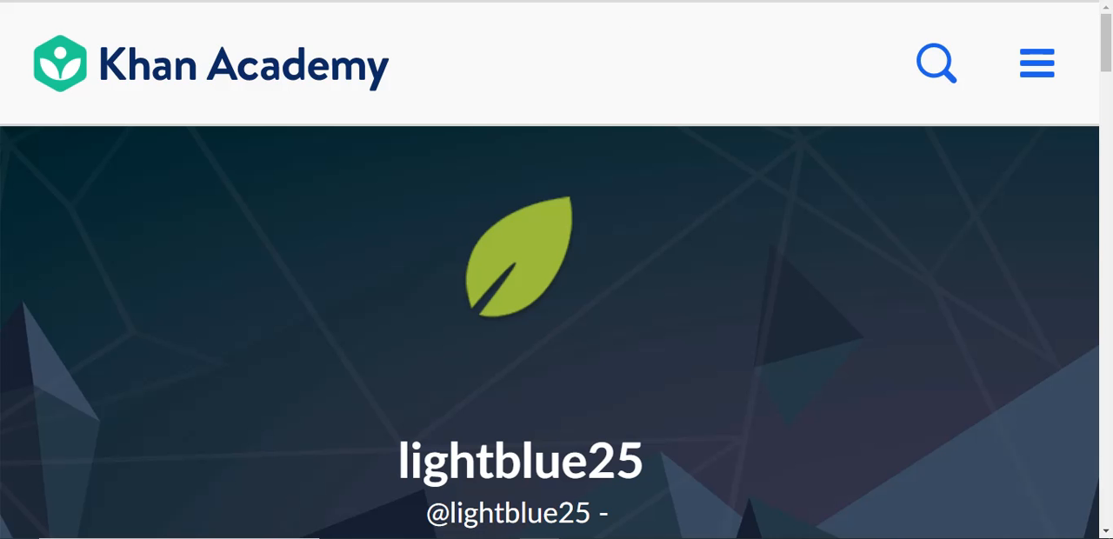
scroll(down, 3)
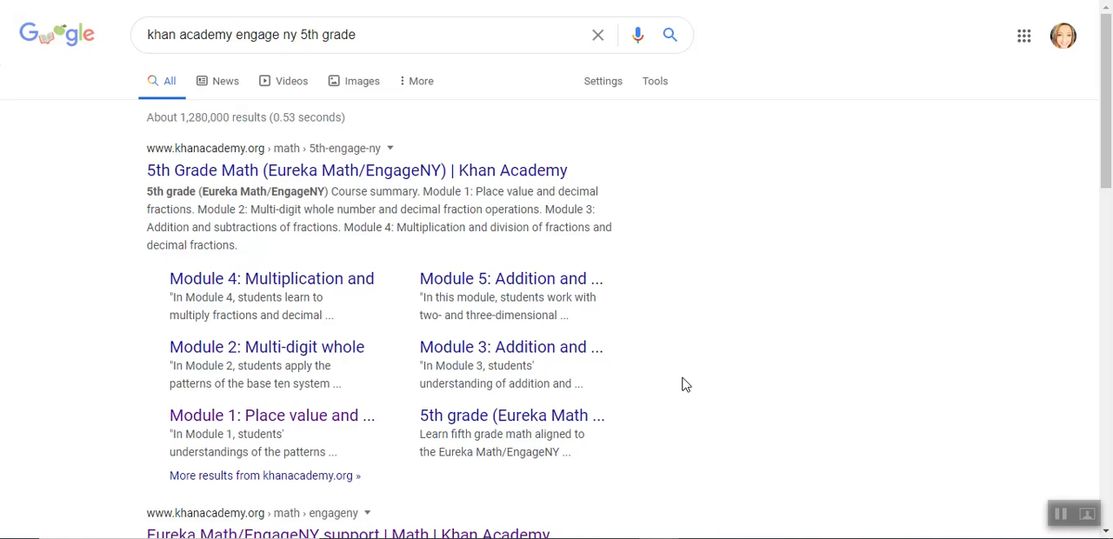
mouse_move(215, 68)
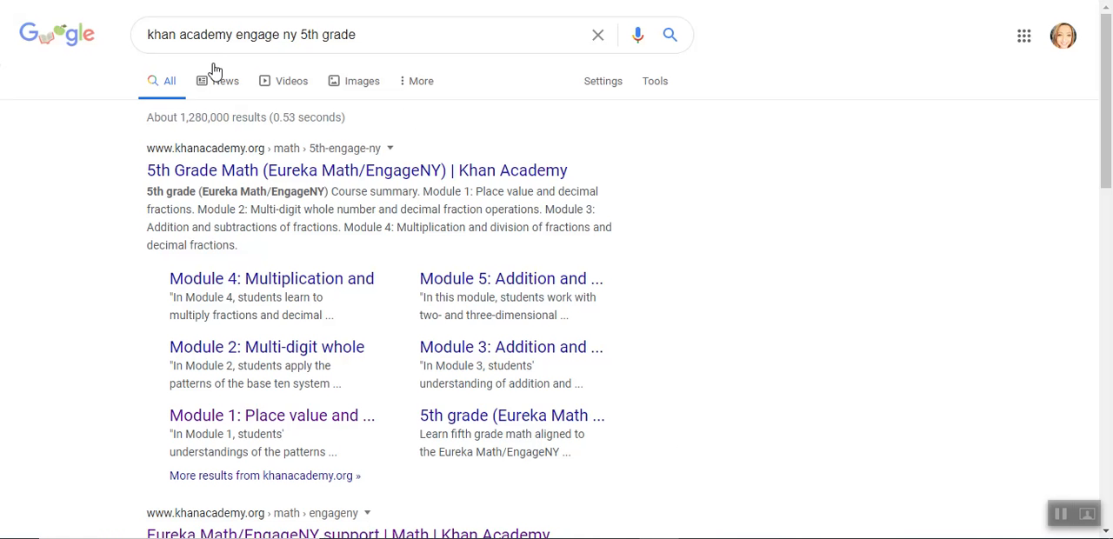
mouse_move(160, 59)
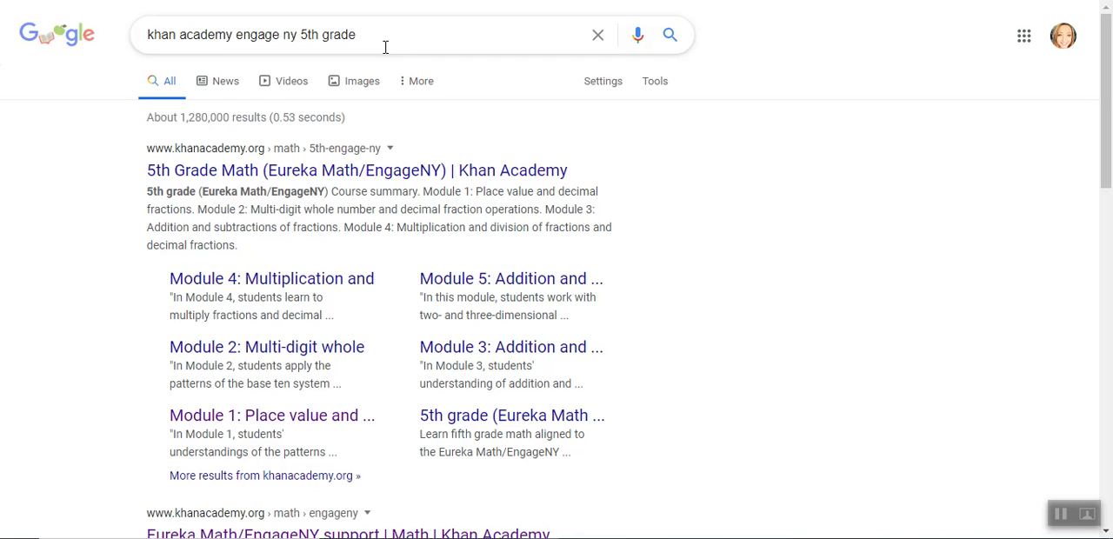
mouse_move(377, 56)
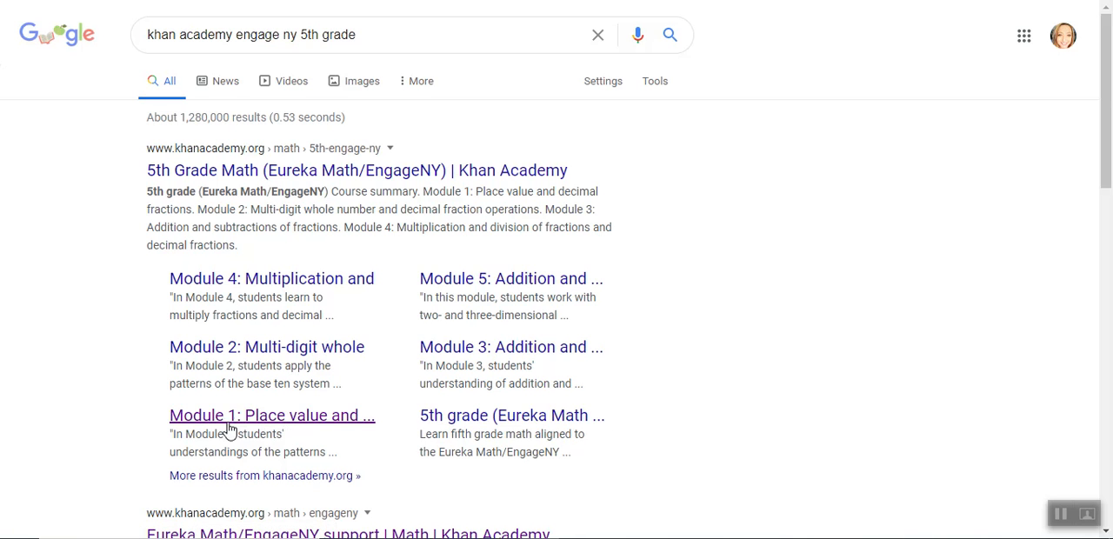
mouse_move(259, 426)
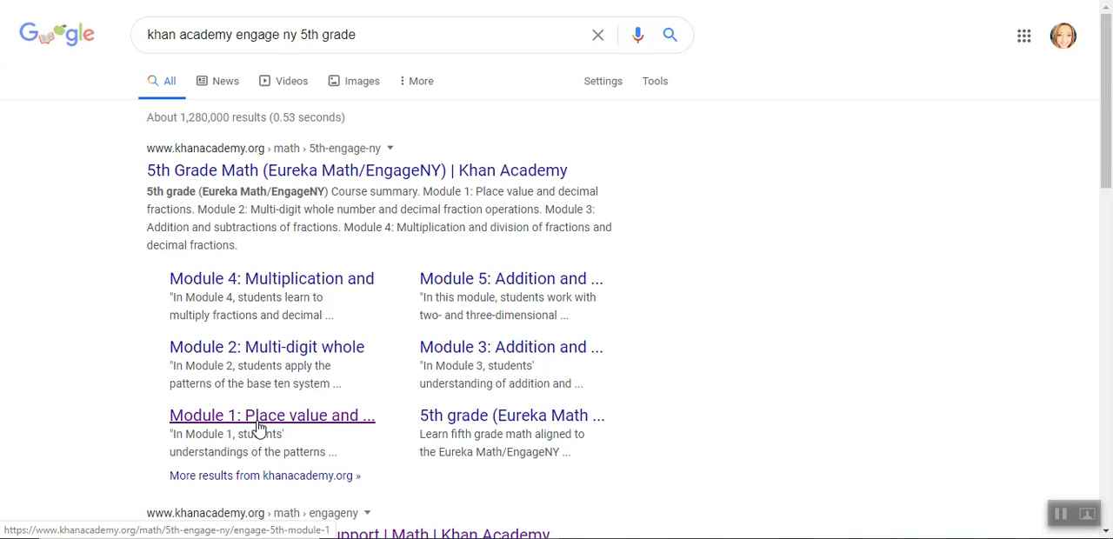
mouse_move(254, 428)
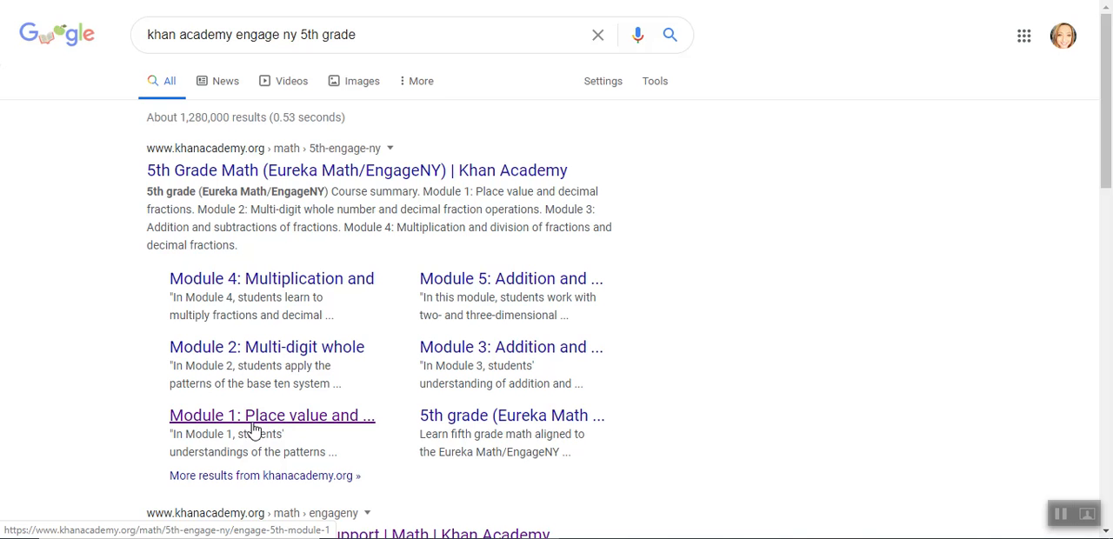
- Open the Module 1: Place value sitelink under the Khan Academy search result
click(256, 416)
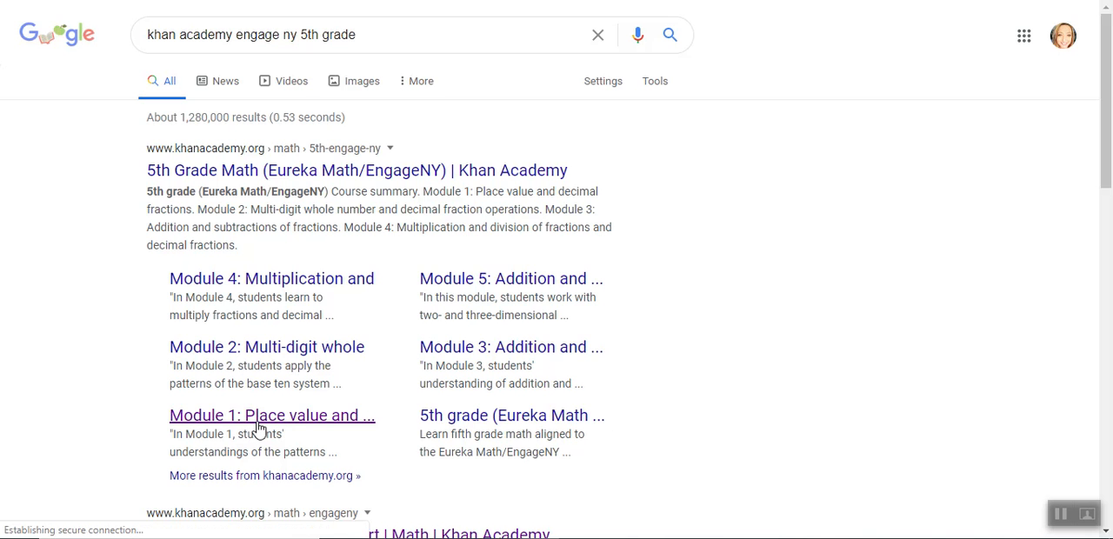
- Scroll the Module 1 page down to the Multiply and divide by powers of 10 practice card
click(261, 415)
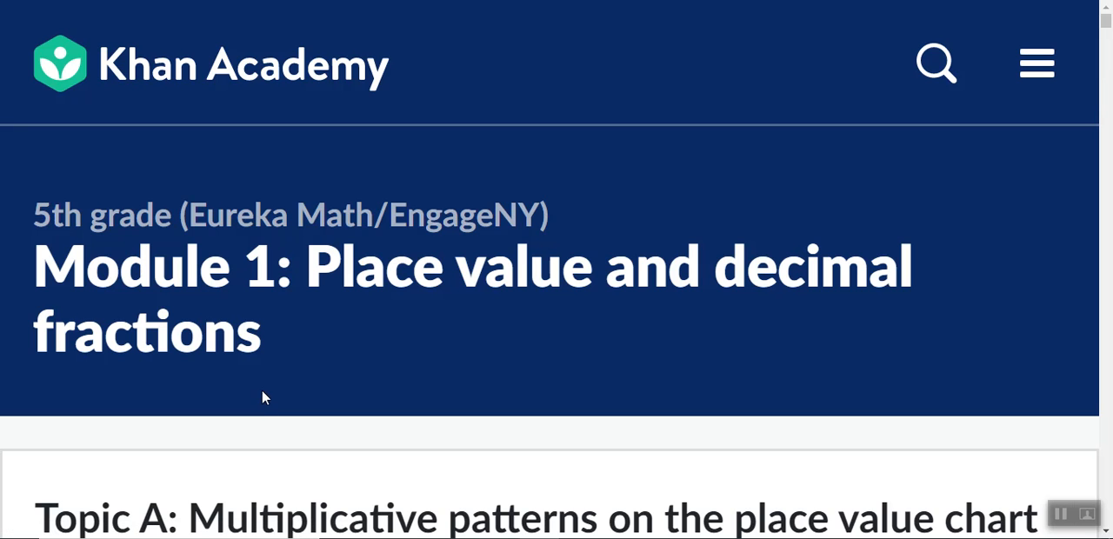
mouse_move(230, 224)
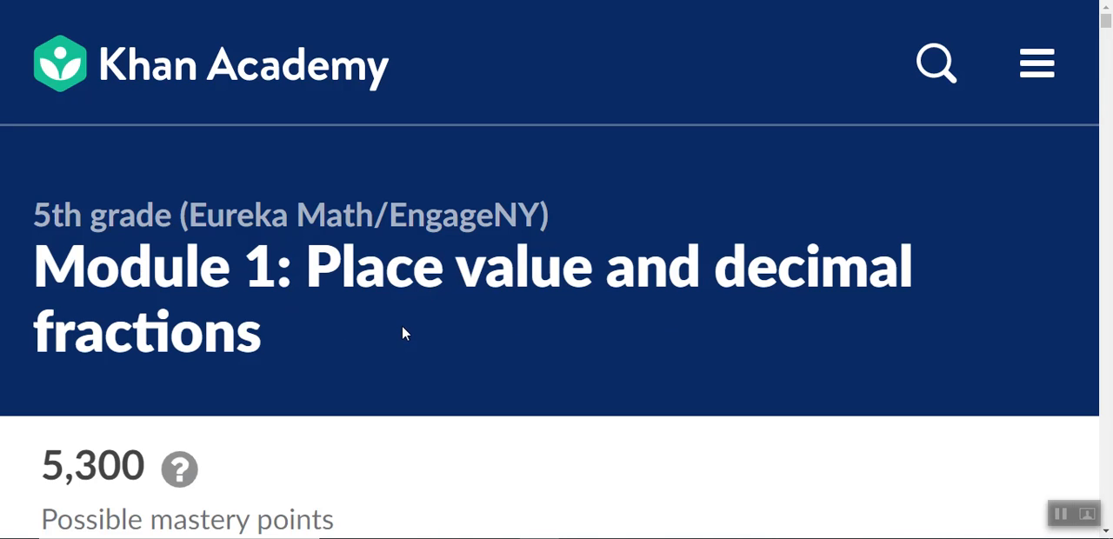
scroll(down, 3)
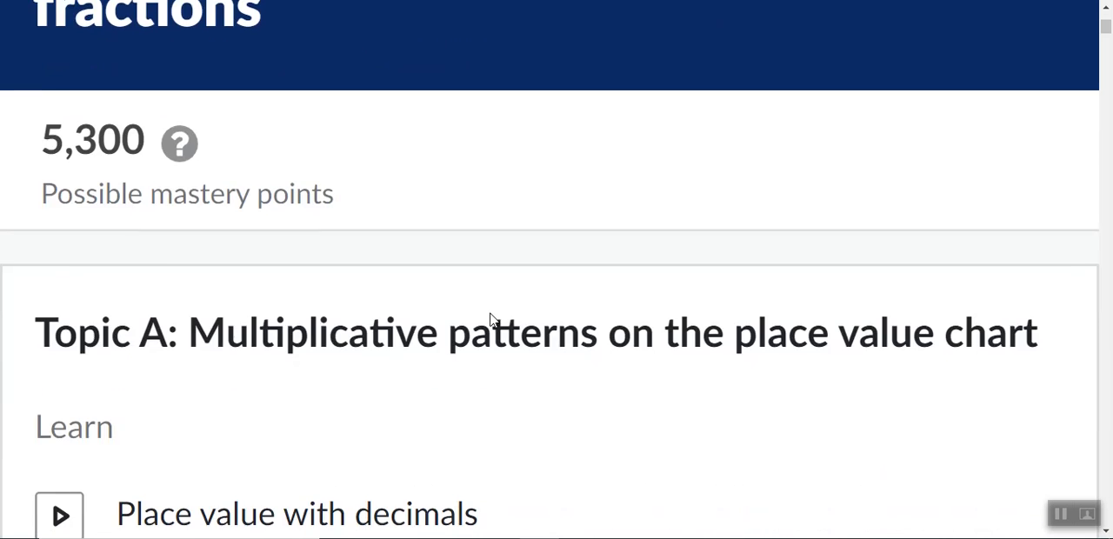
scroll(down, 3)
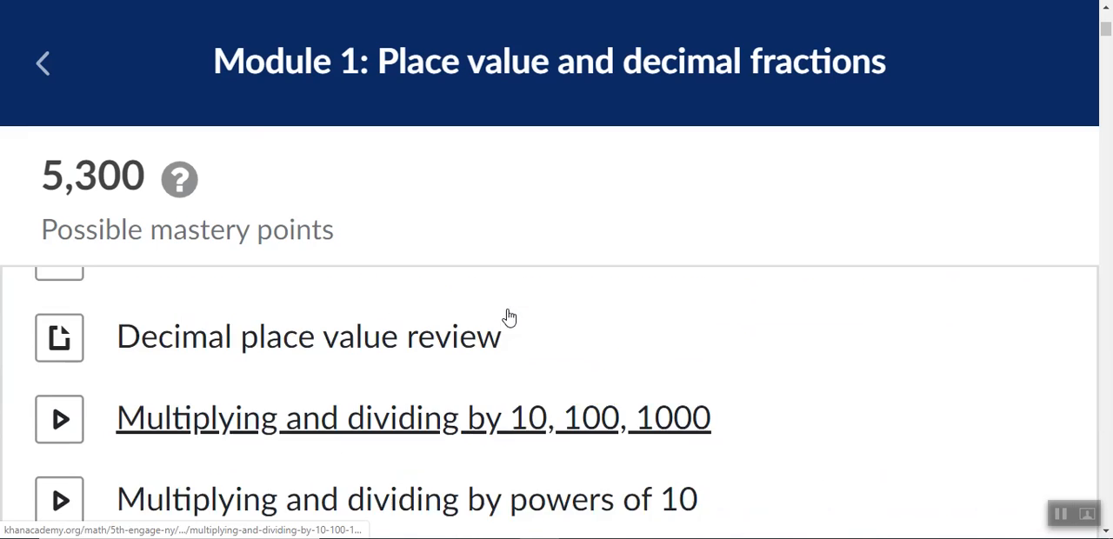
scroll(down, 3)
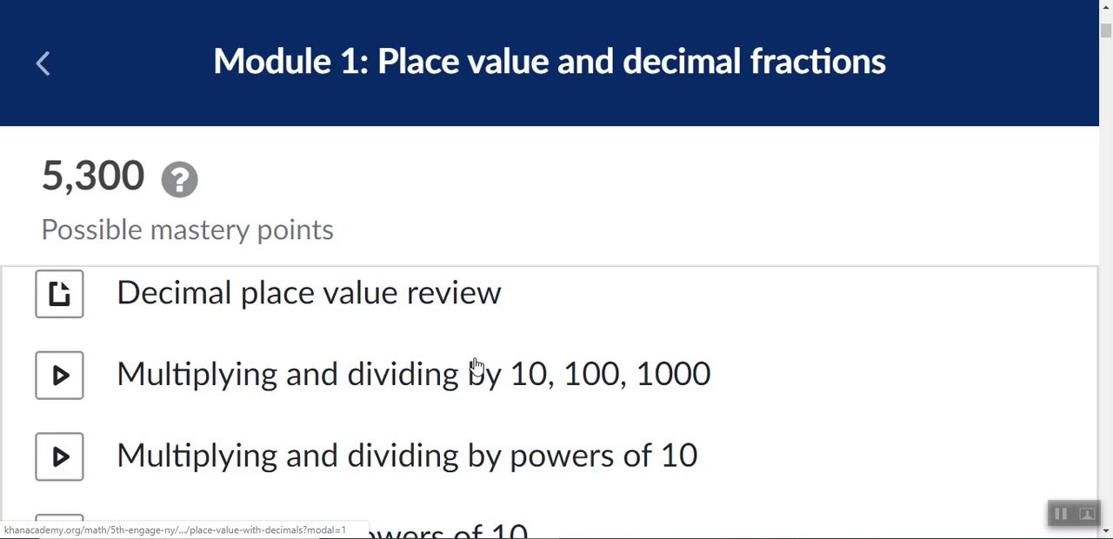
scroll(down, 3)
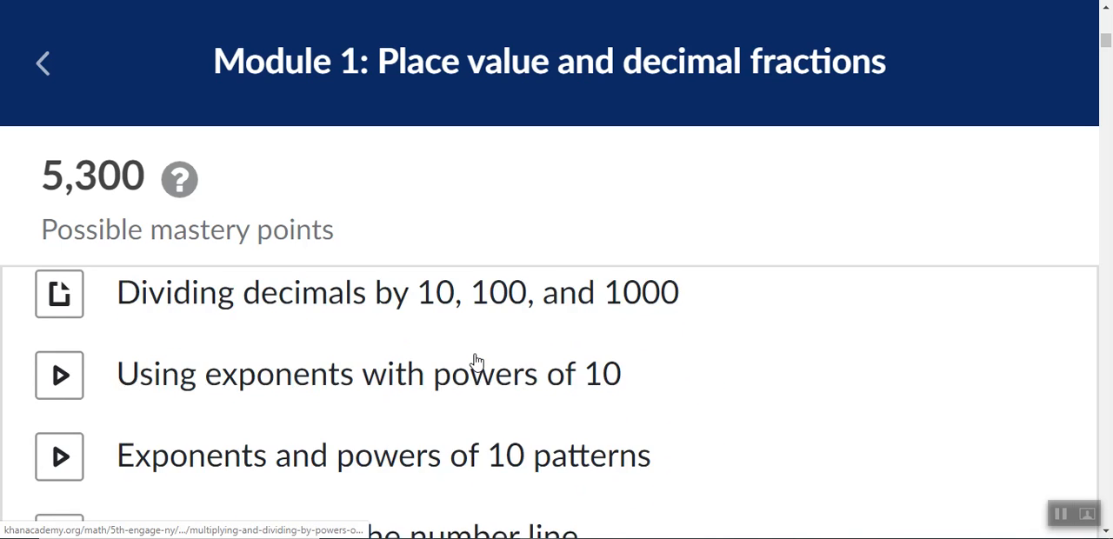
scroll(down, 3)
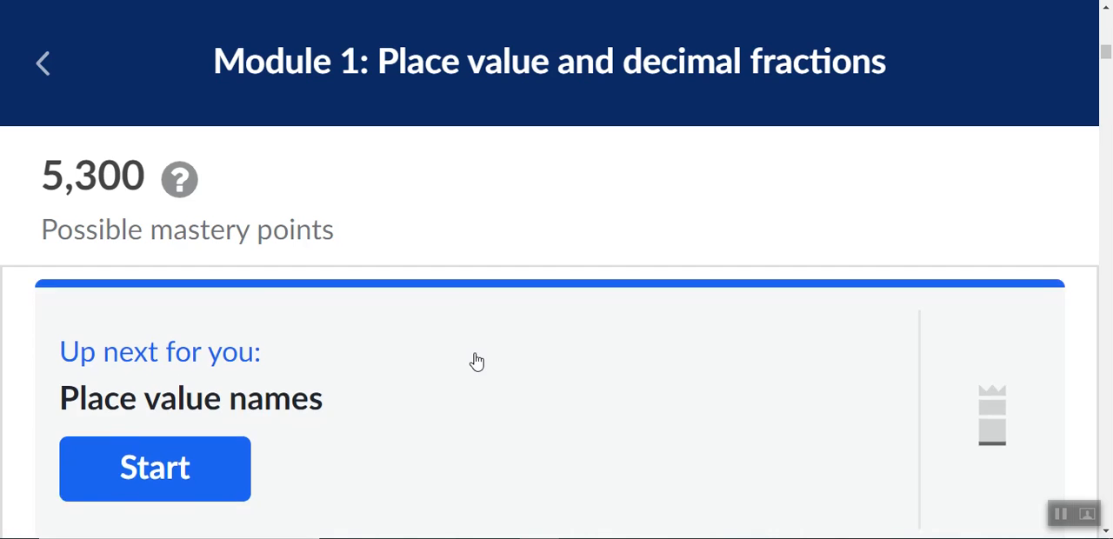
scroll(down, 3)
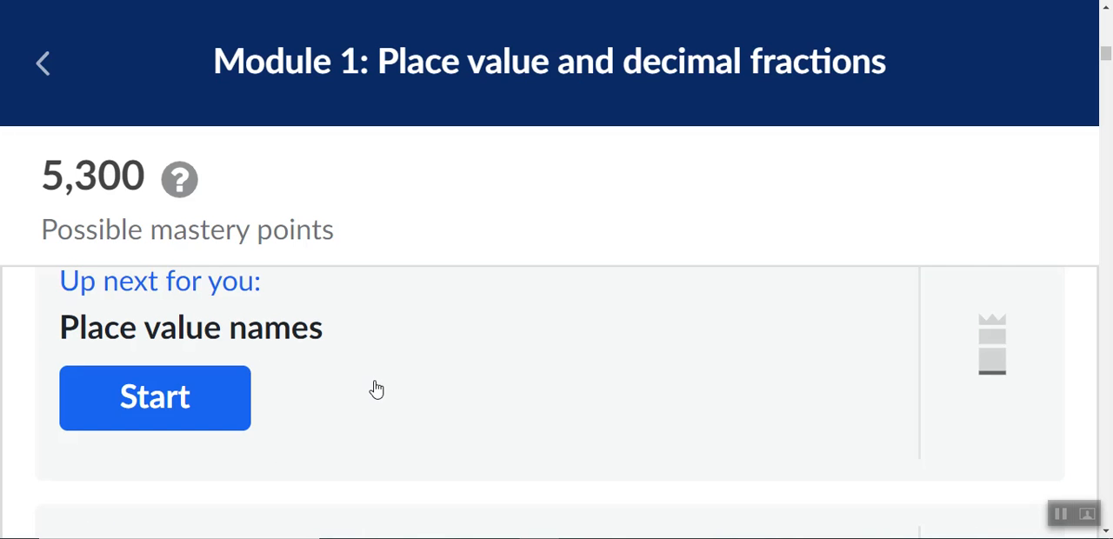
scroll(down, 3)
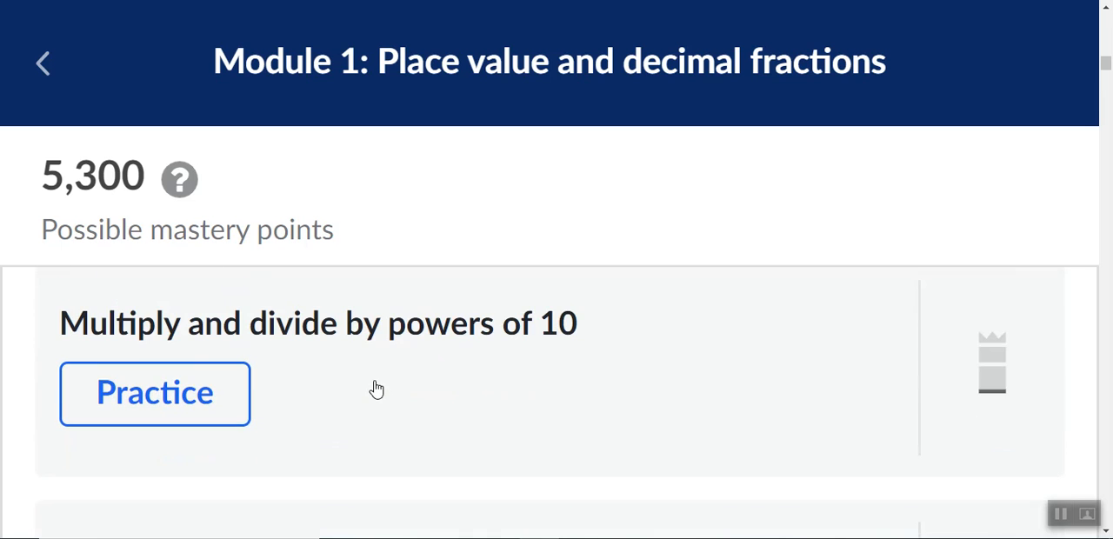
scroll(down, 3)
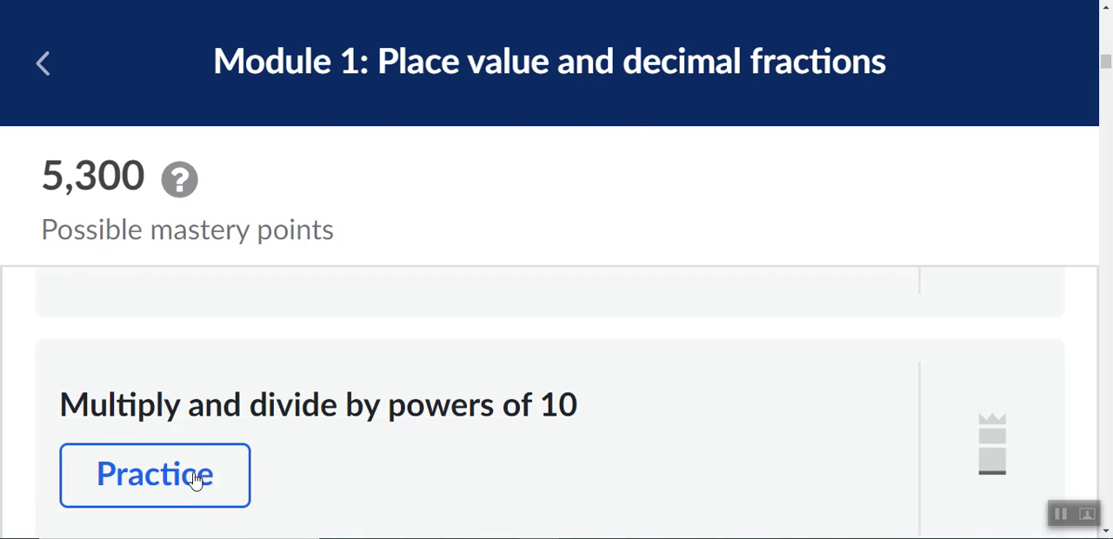
- Start the practice and answer 88 ÷ 10¹ as 8.8 by placing the decimal between the 8s
click(155, 474)
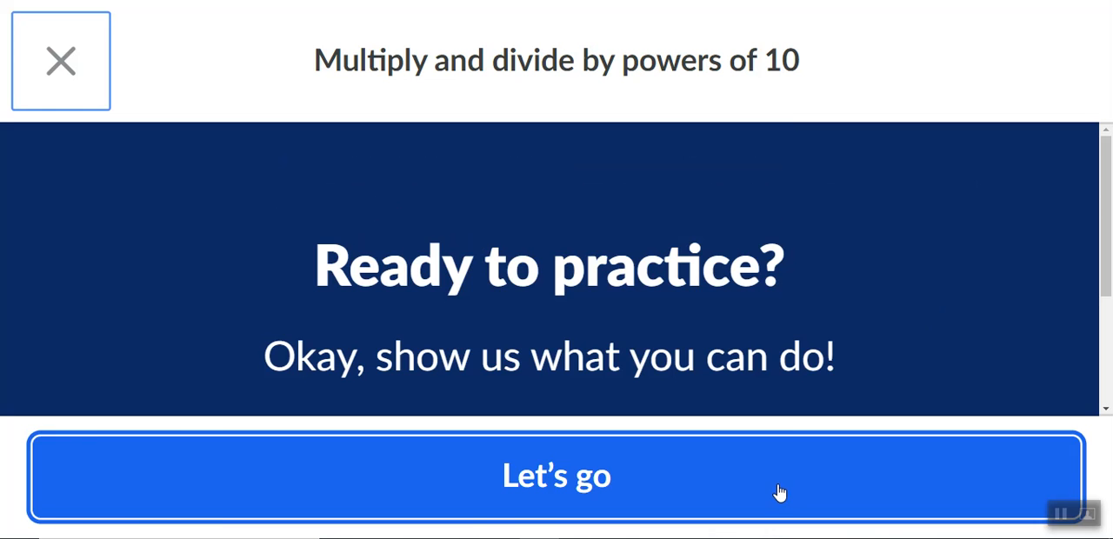
click(556, 476)
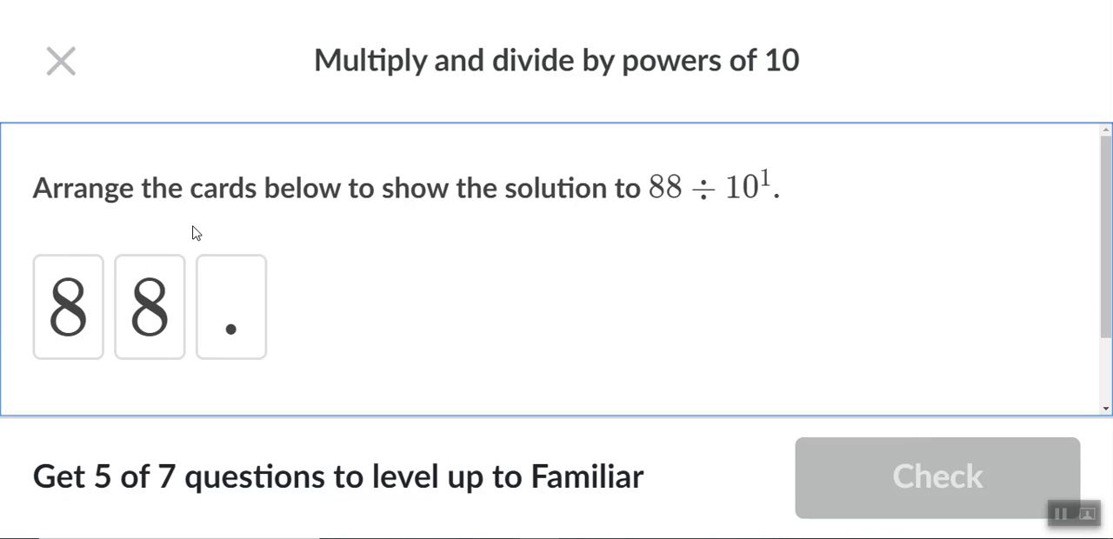
mouse_move(388, 236)
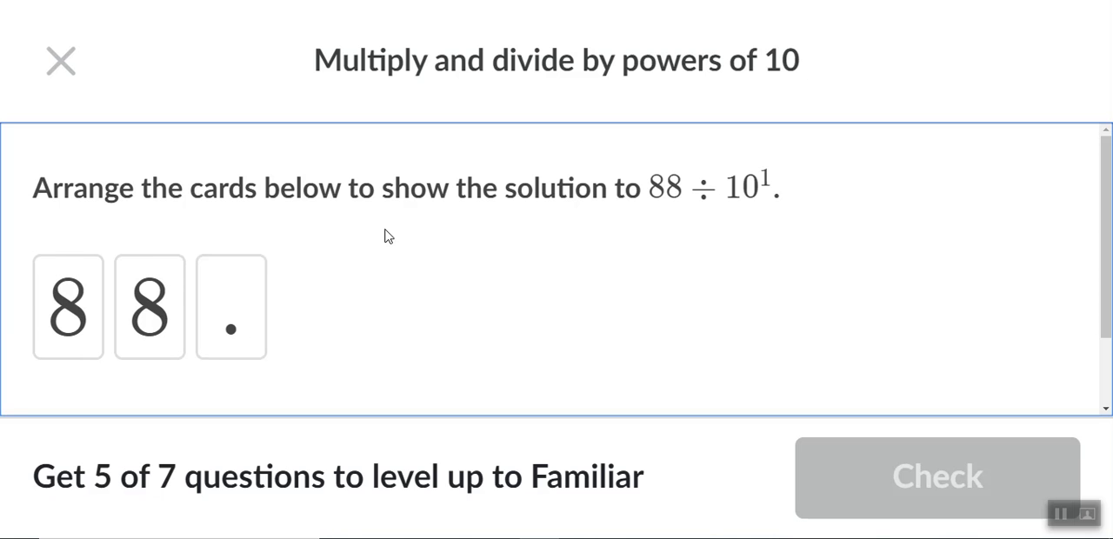
mouse_move(661, 216)
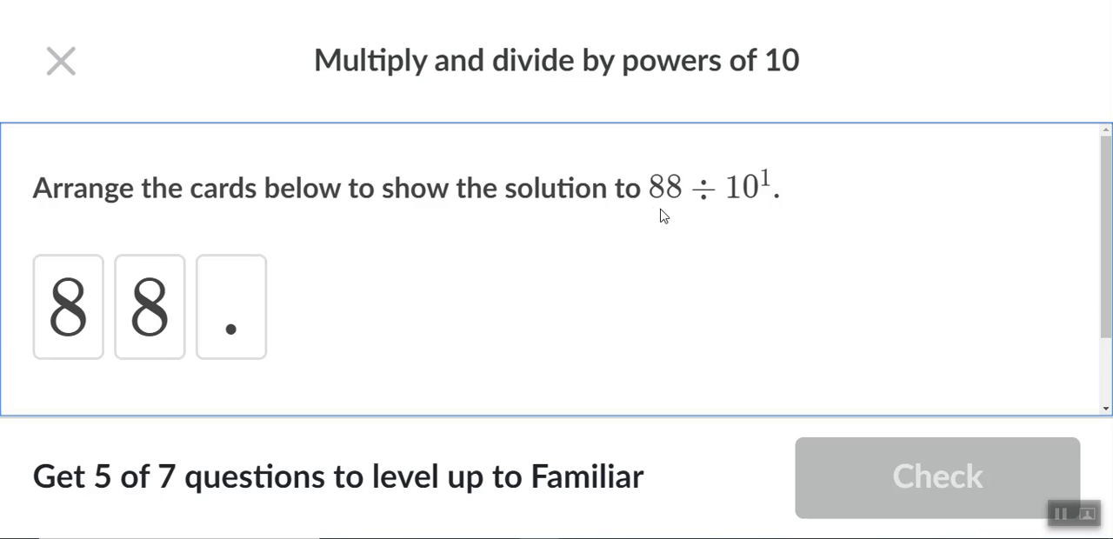
mouse_move(762, 201)
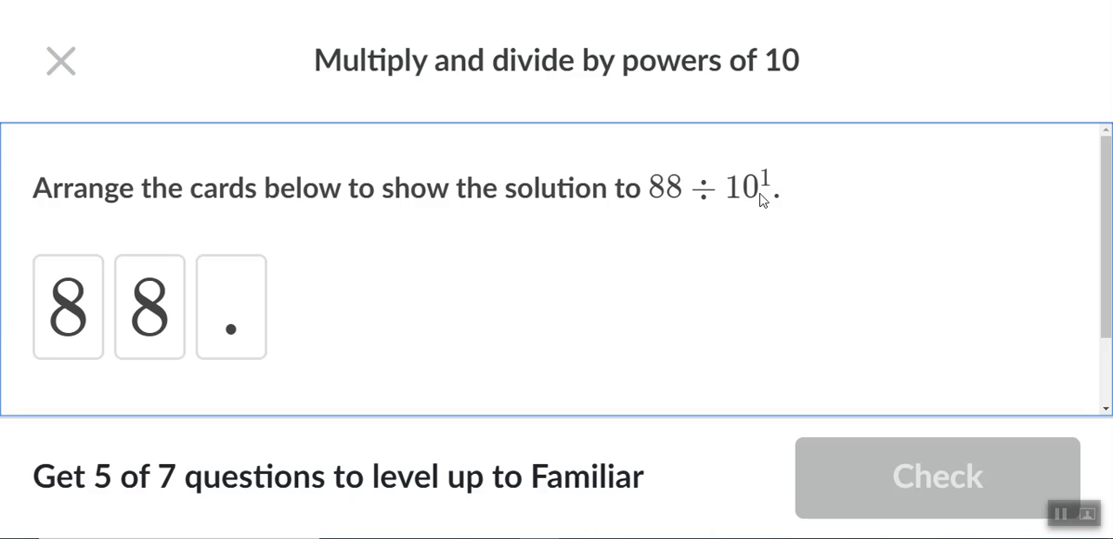
mouse_move(751, 173)
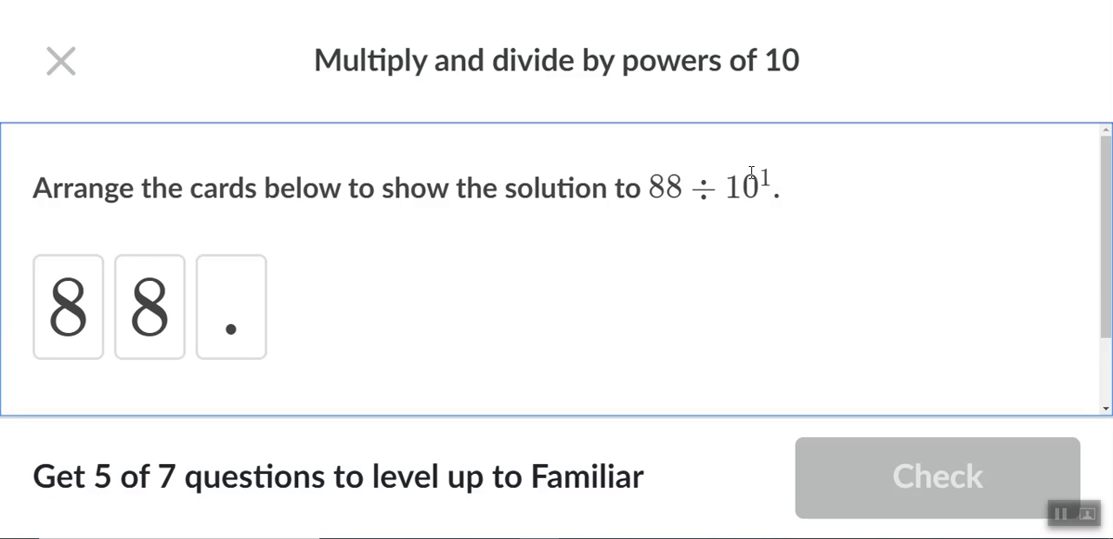
mouse_move(748, 165)
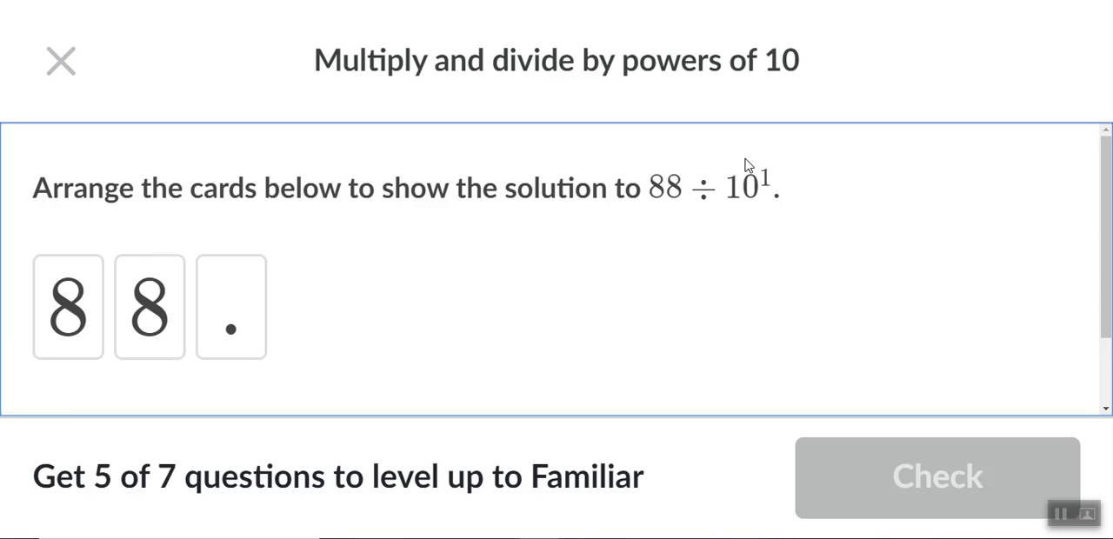
mouse_move(764, 176)
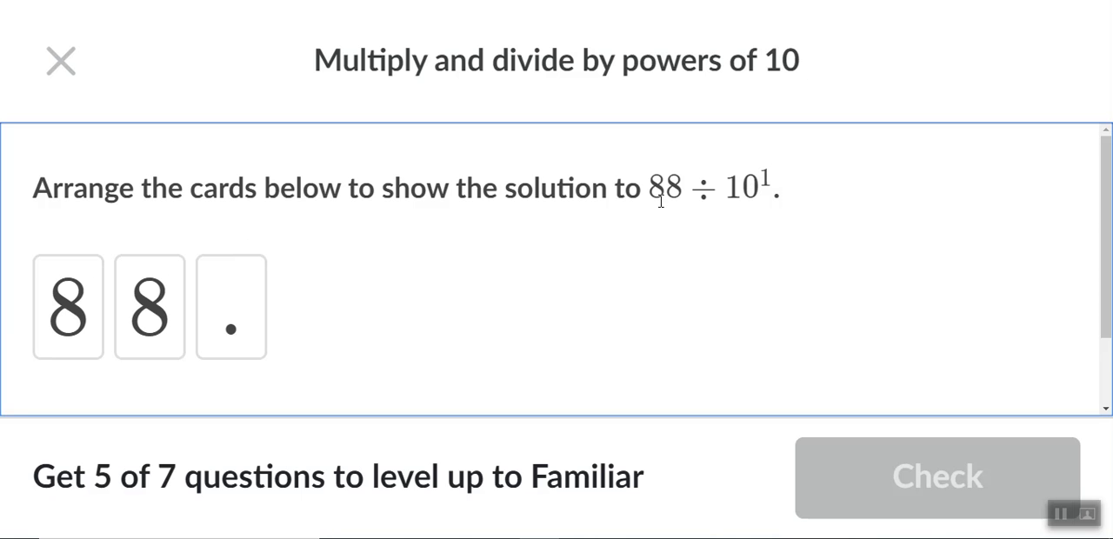
mouse_move(368, 389)
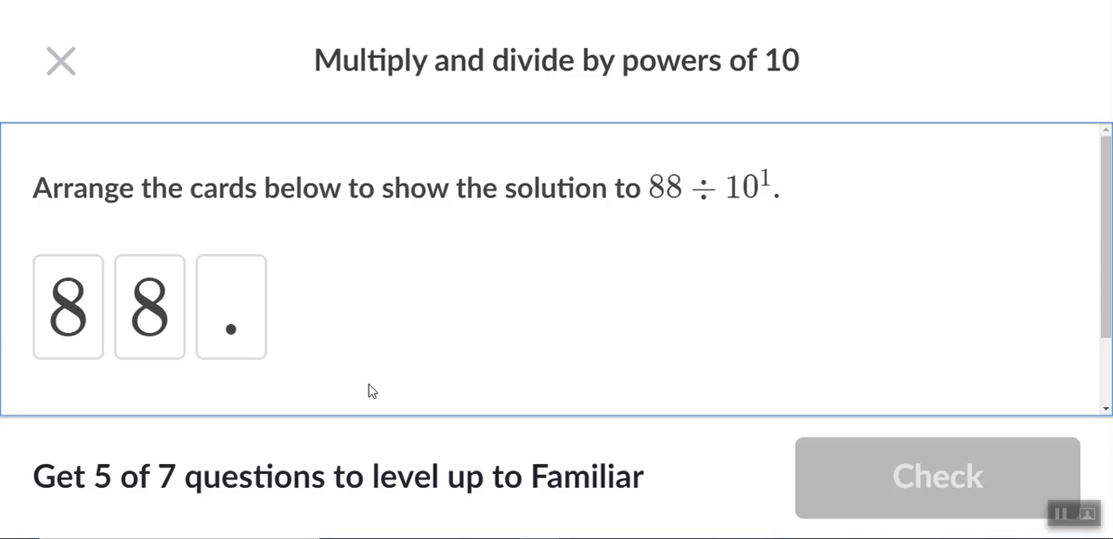
mouse_move(84, 241)
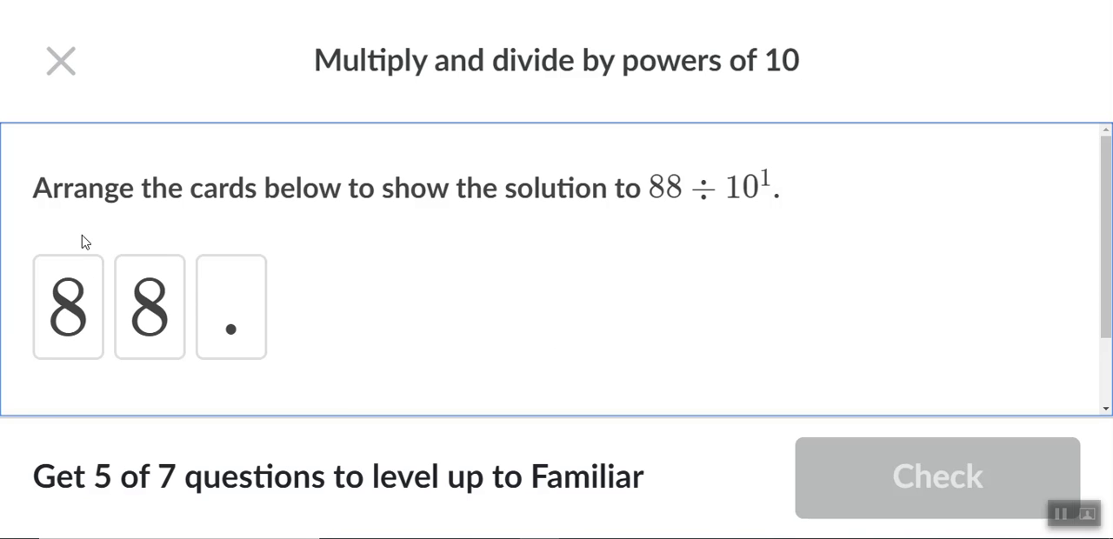
mouse_move(314, 278)
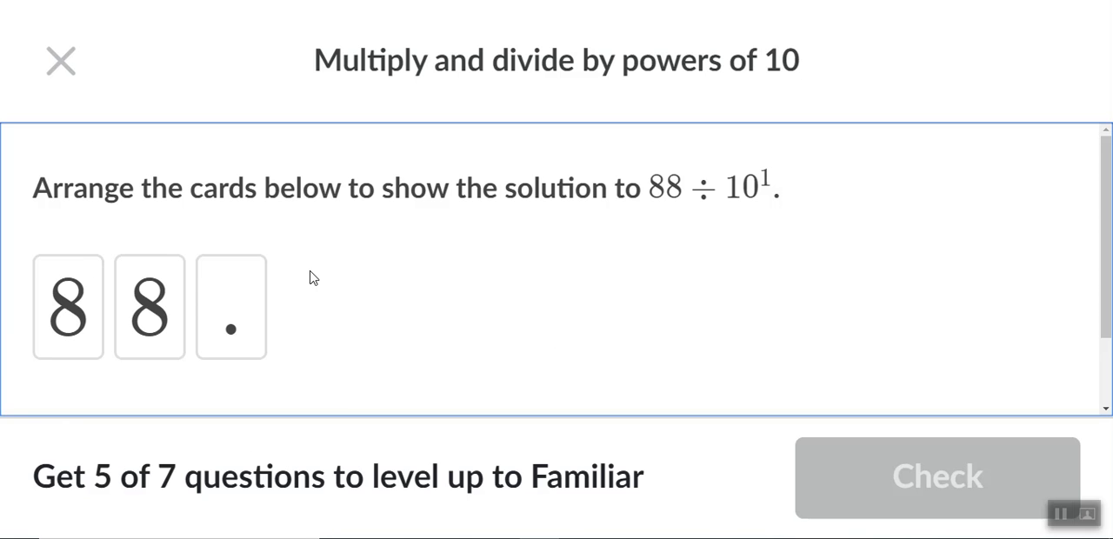
mouse_move(230, 335)
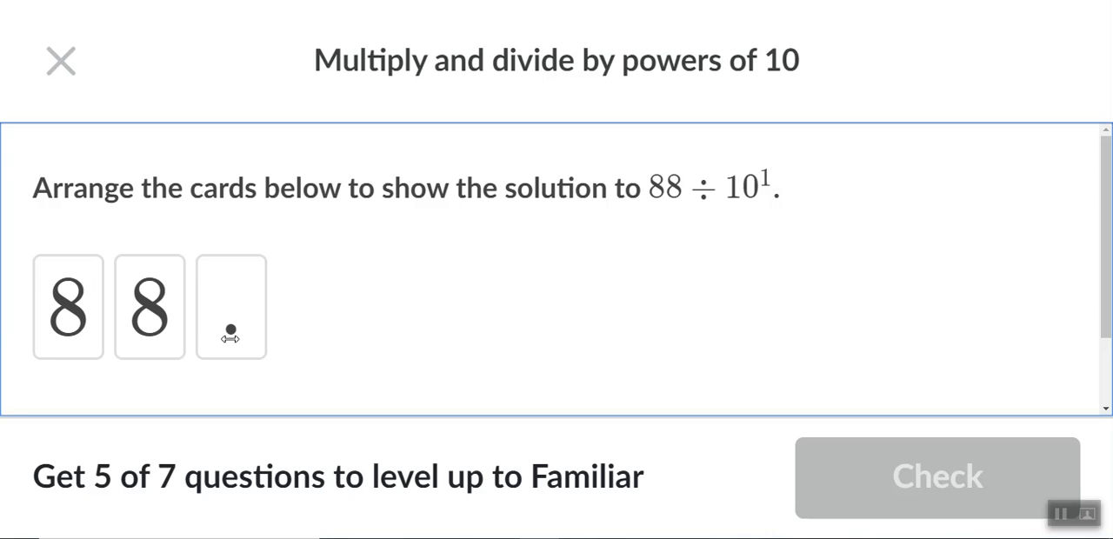
mouse_move(231, 330)
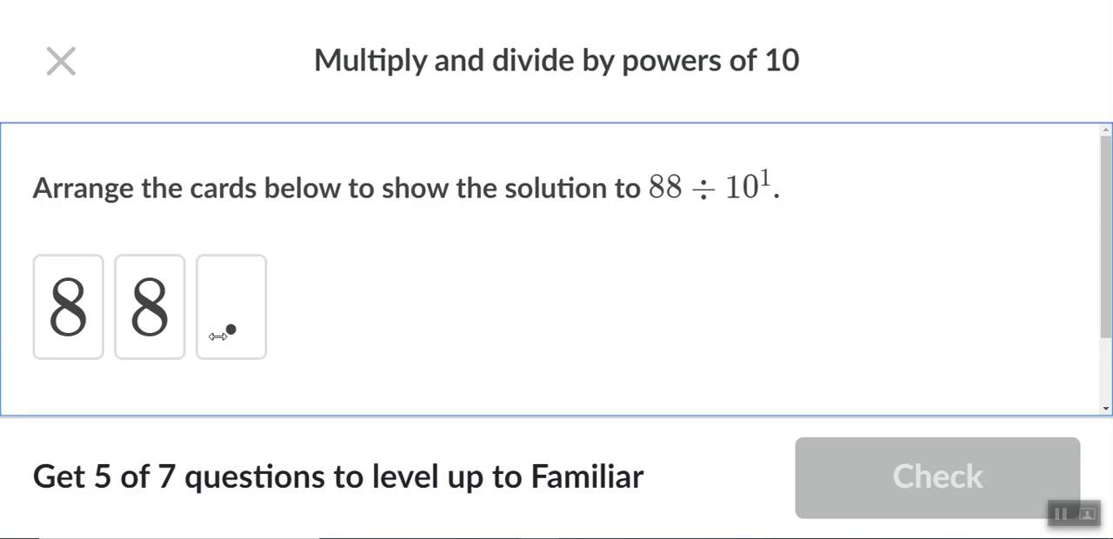
drag(229, 306, 140, 304)
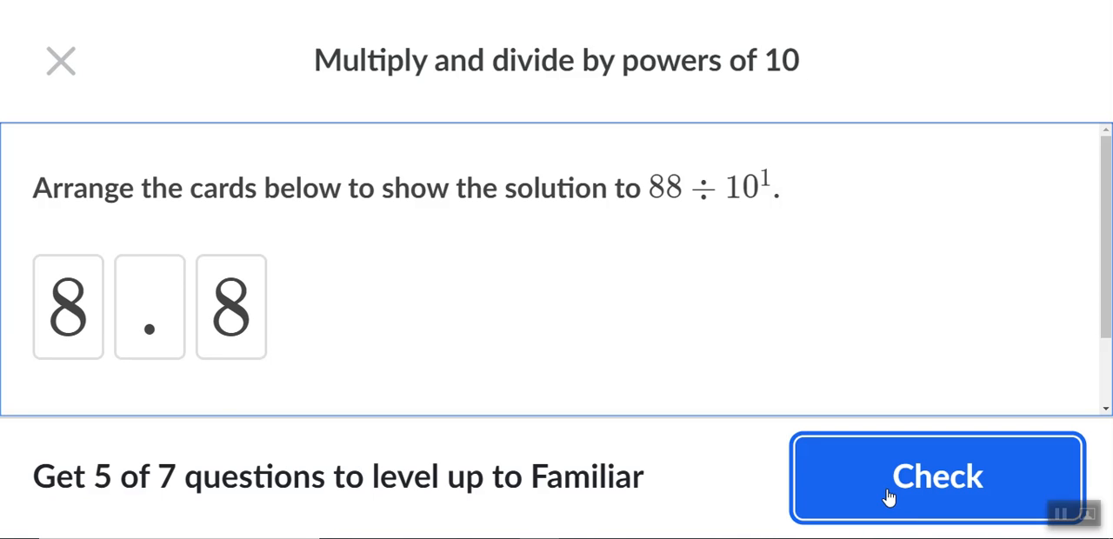
click(935, 476)
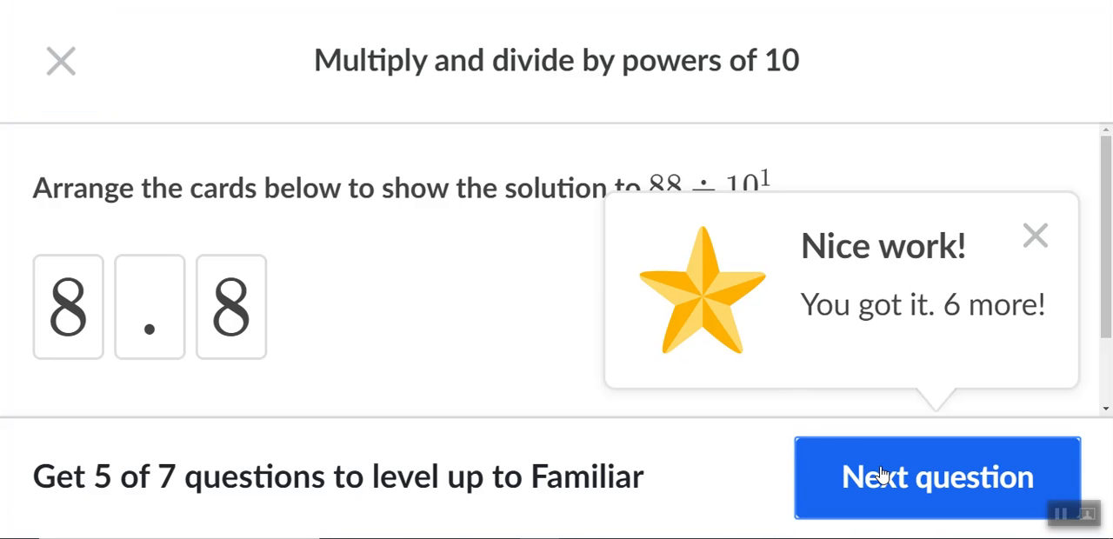
- Answer 72,910 ÷ 10², 10³, 10⁴ as 729.1, 72.91 and 7.291 and check them
click(937, 476)
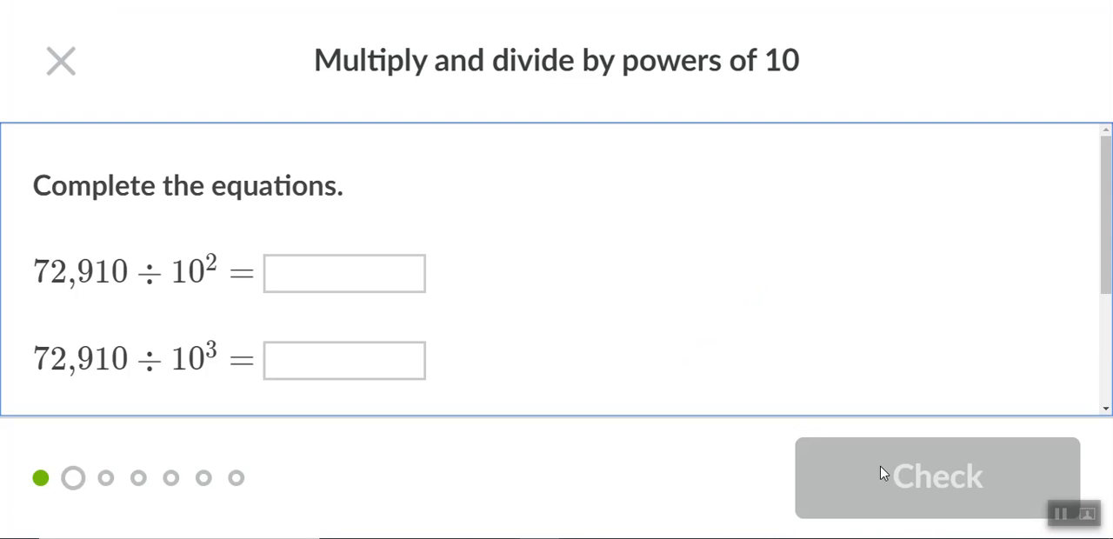
mouse_move(136, 302)
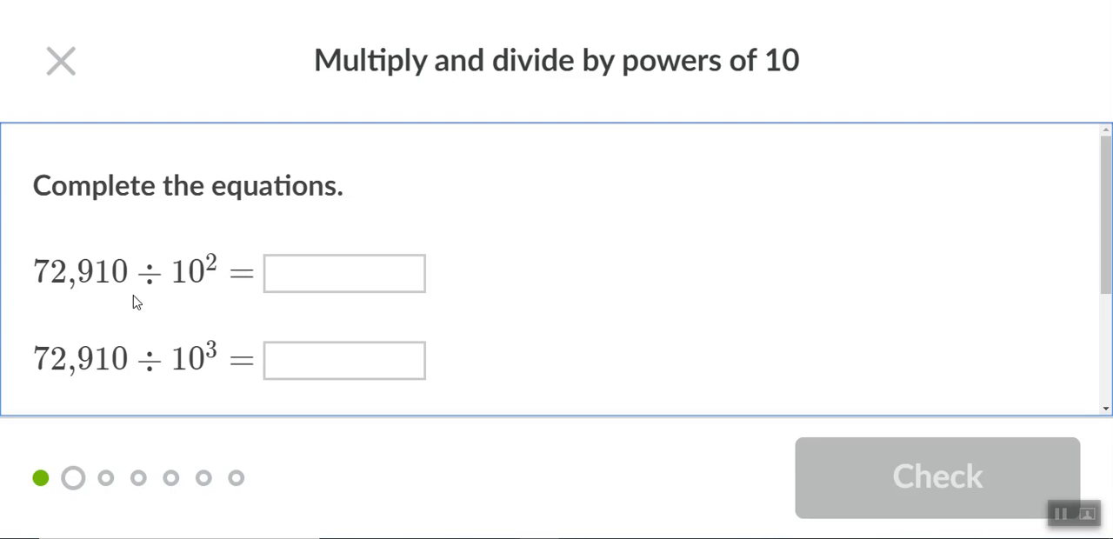
mouse_move(70, 293)
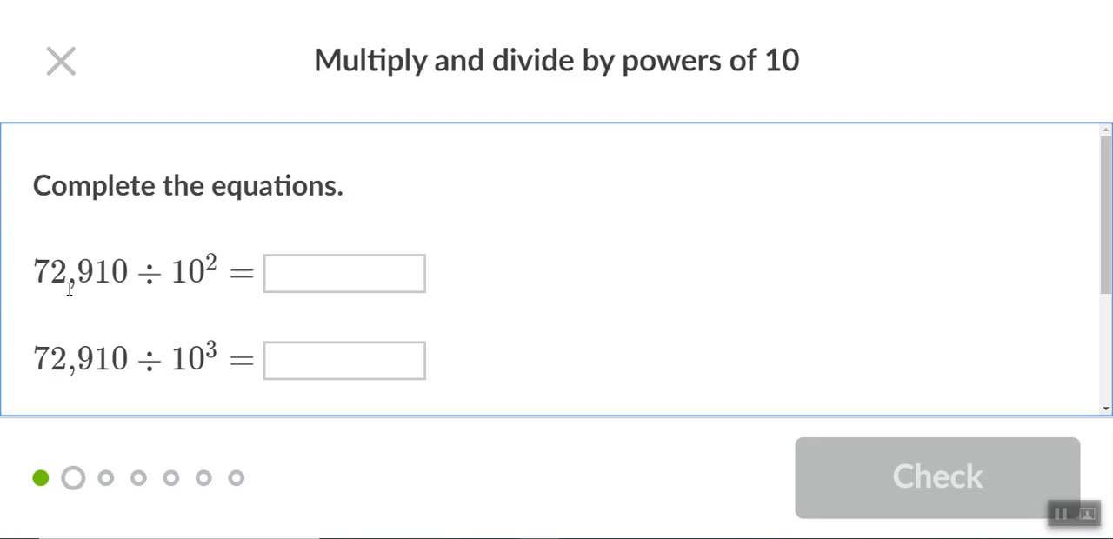
mouse_move(139, 281)
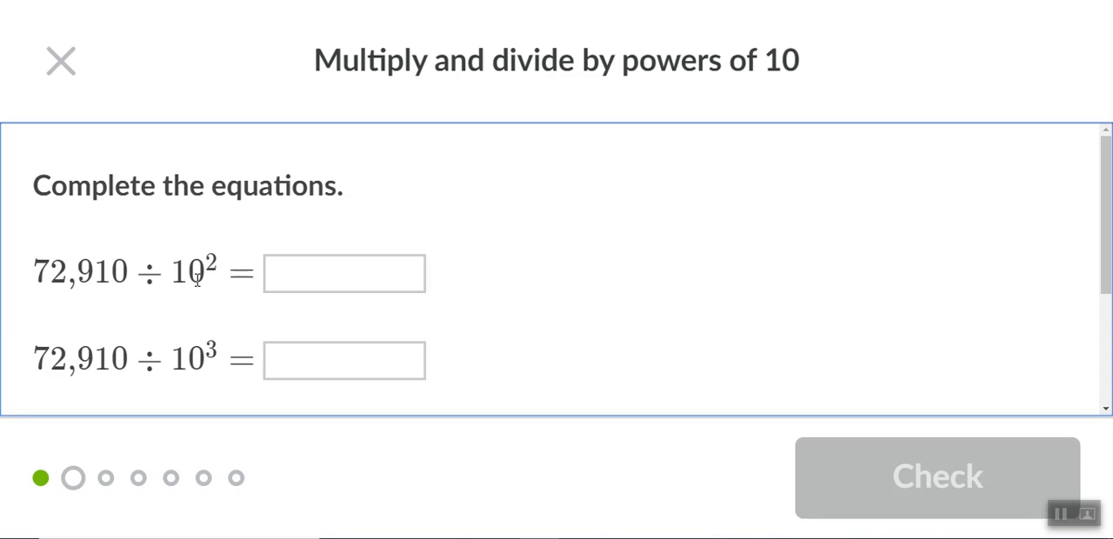
mouse_move(208, 287)
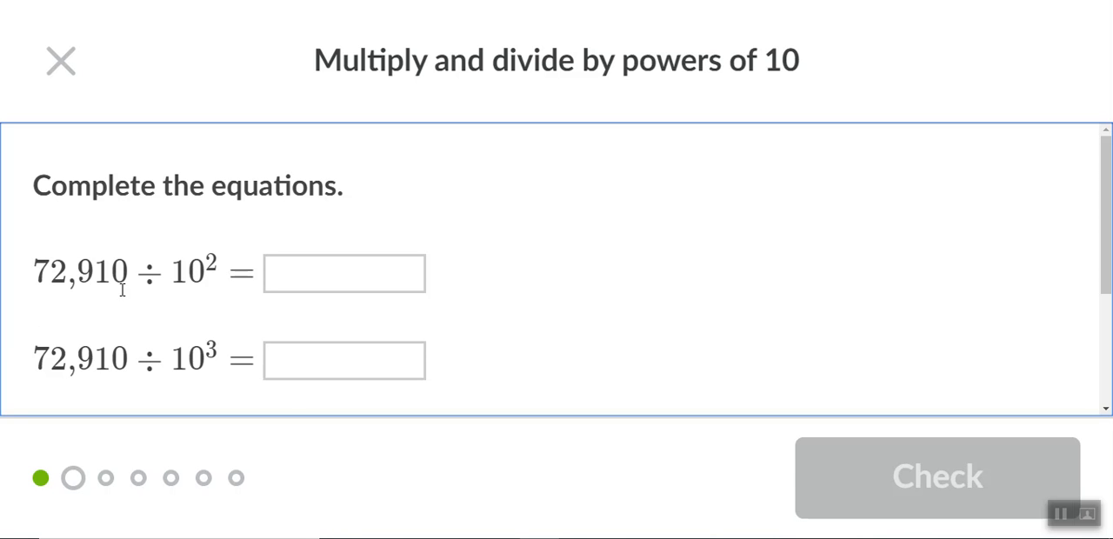
mouse_move(94, 294)
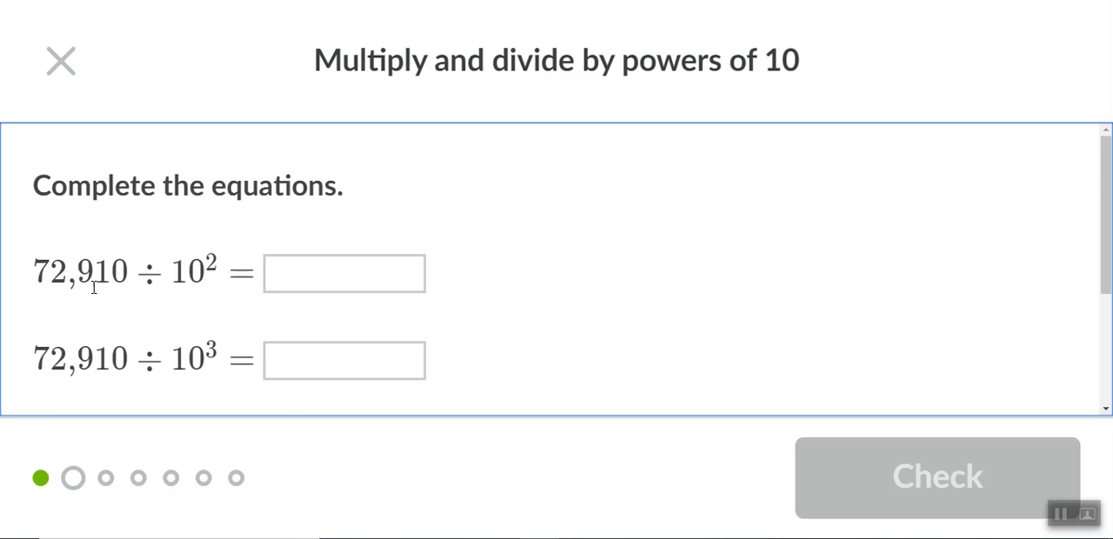
mouse_move(129, 289)
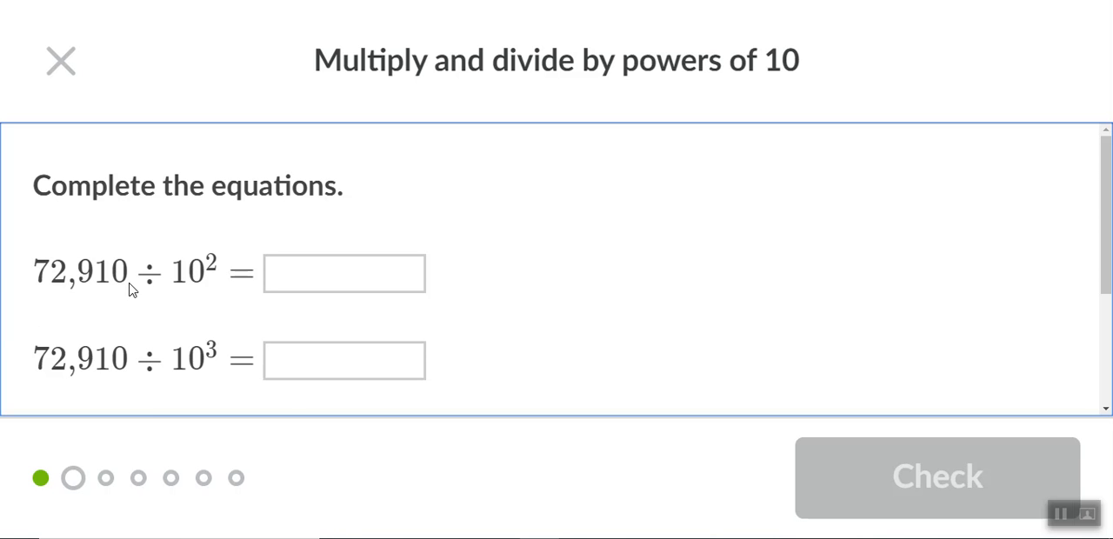
mouse_move(105, 288)
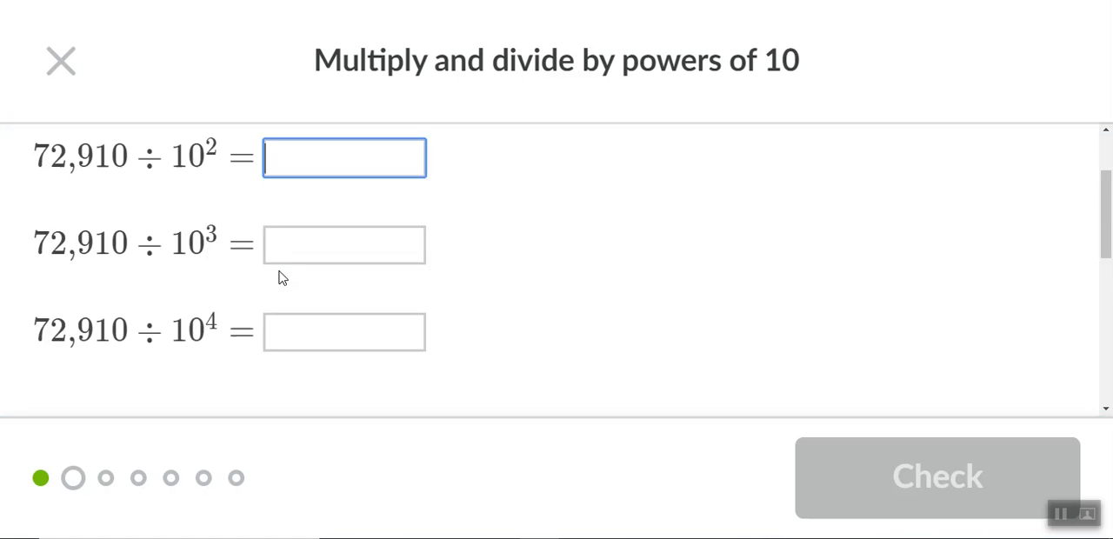
text(729.1)
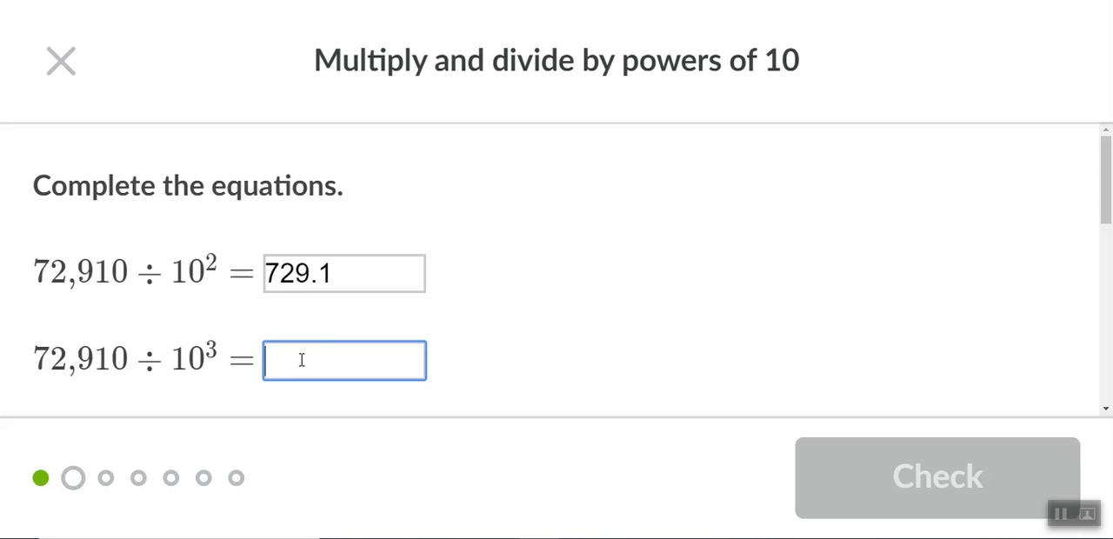
text(72.)
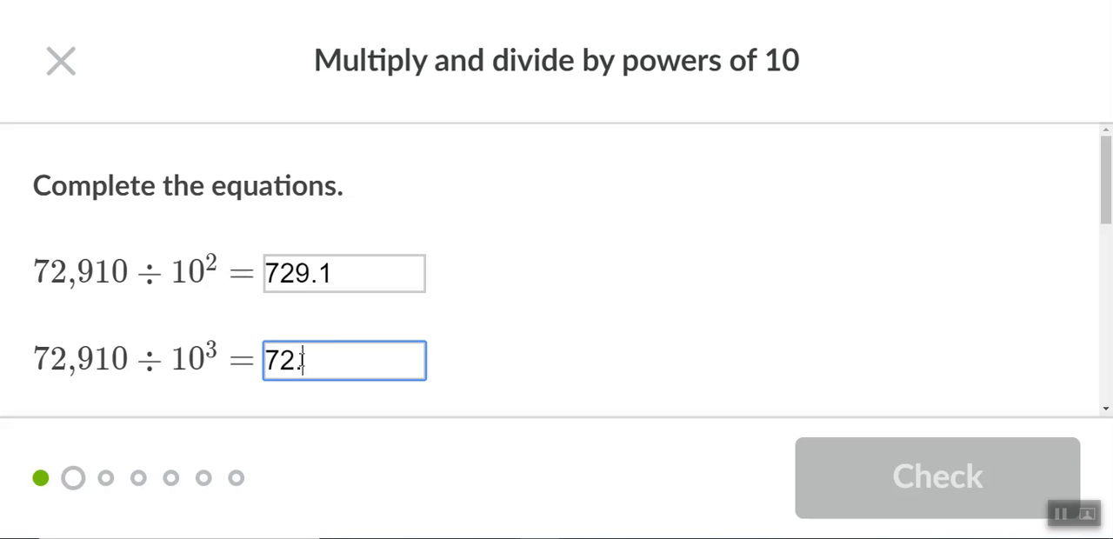
text(91)
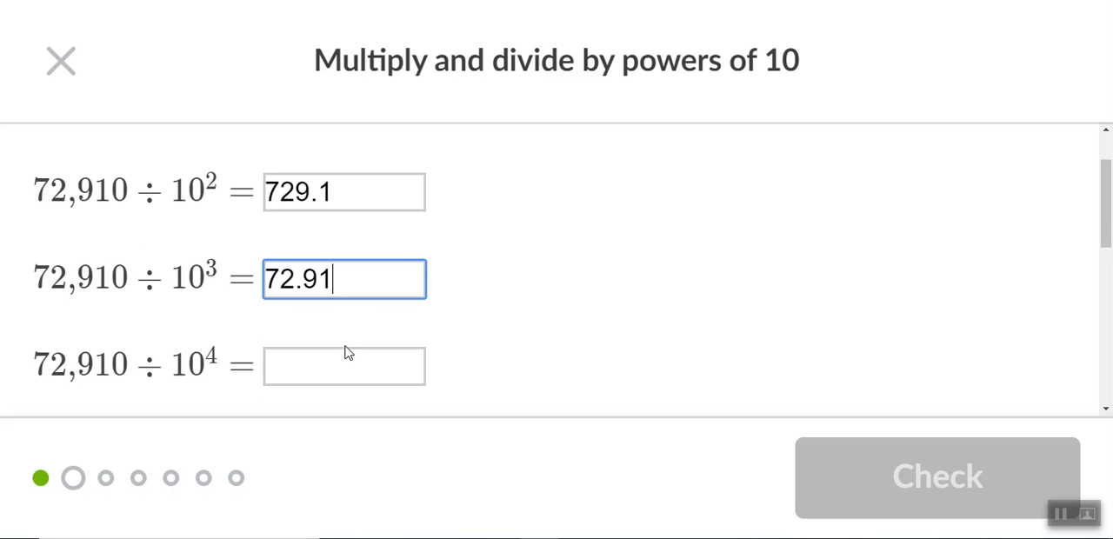
mouse_move(309, 222)
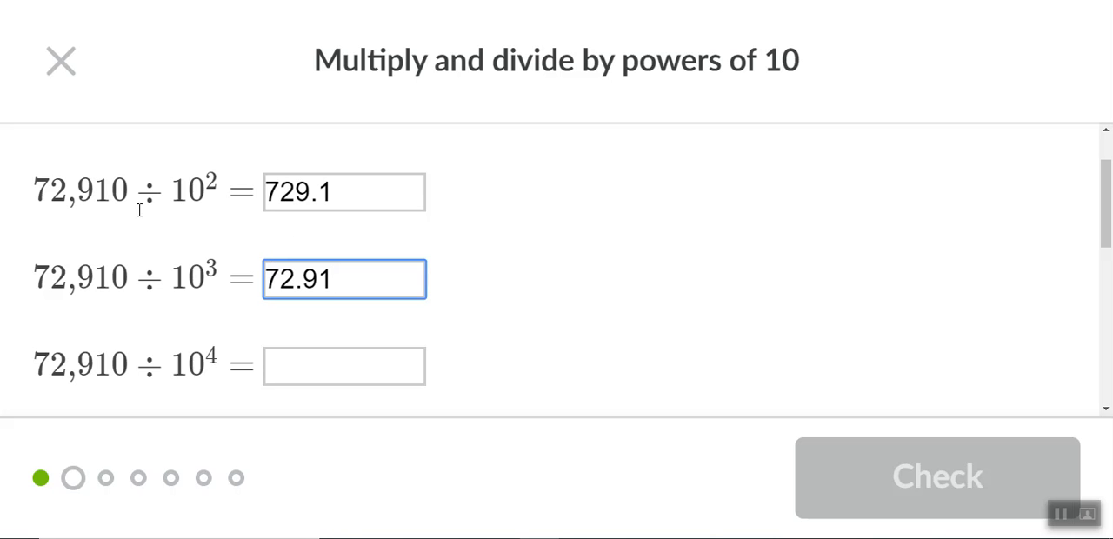
mouse_move(106, 221)
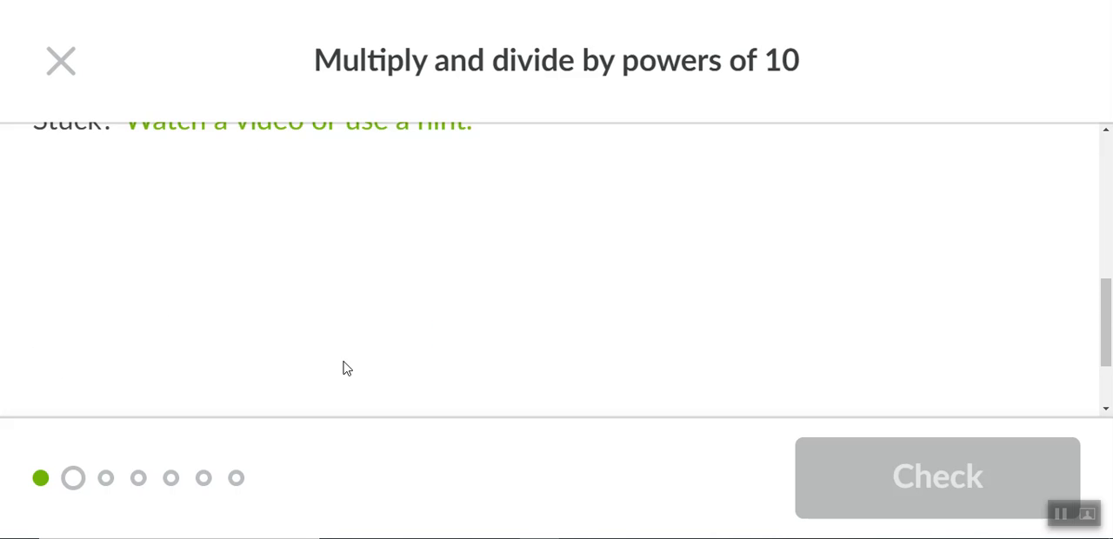
scroll(down, 3)
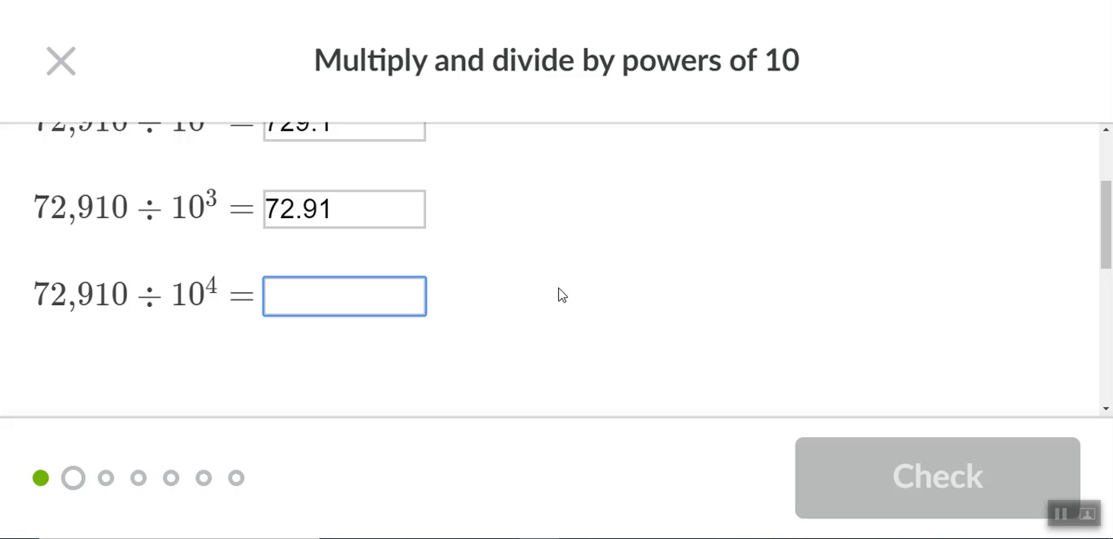
text(7.291)
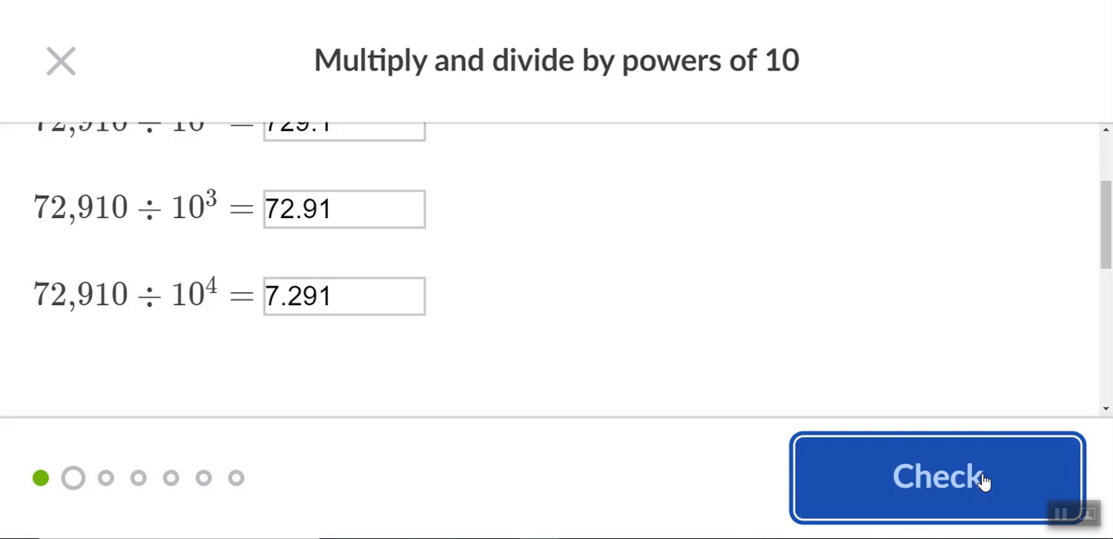
click(937, 476)
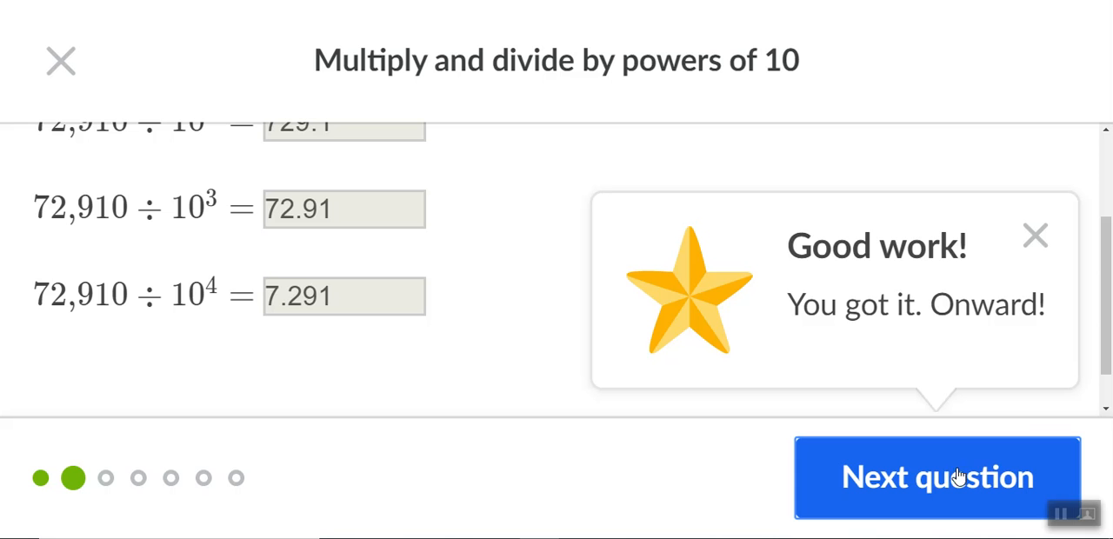
mouse_move(948, 506)
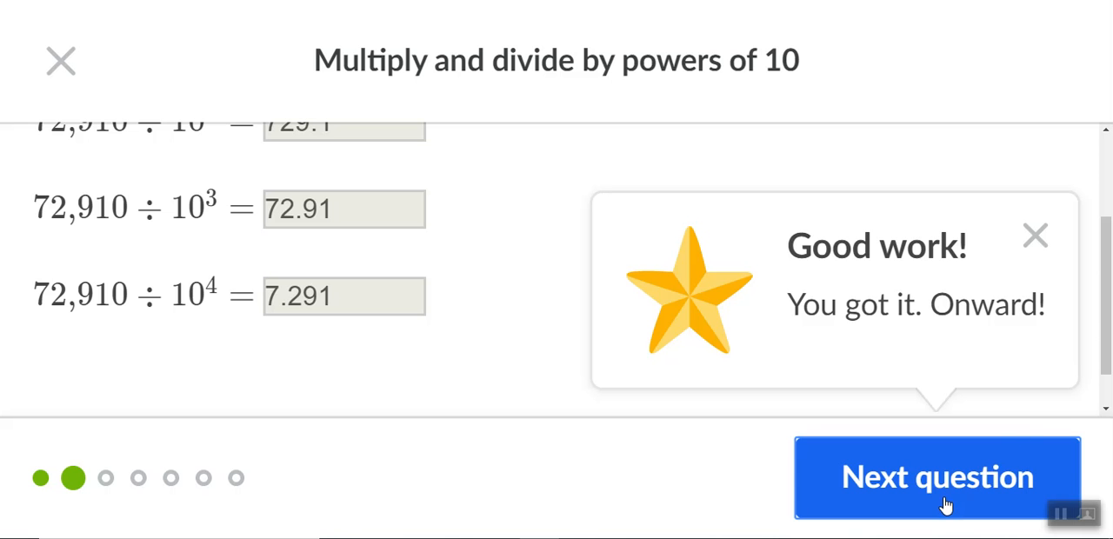
- Advance to the third question on 9.1 × 10² and 9.1 ÷ 10²
click(937, 477)
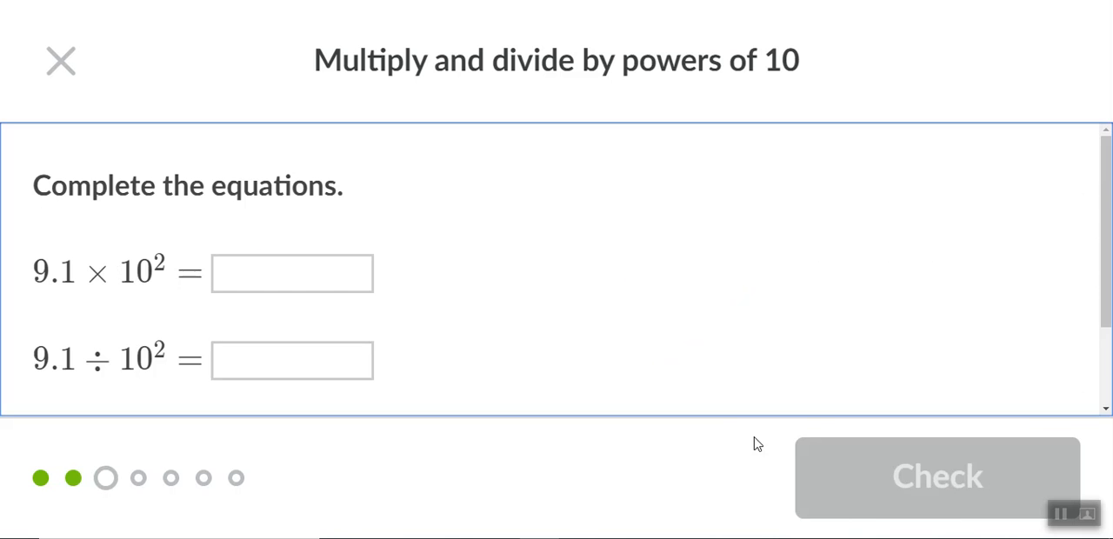
mouse_move(633, 381)
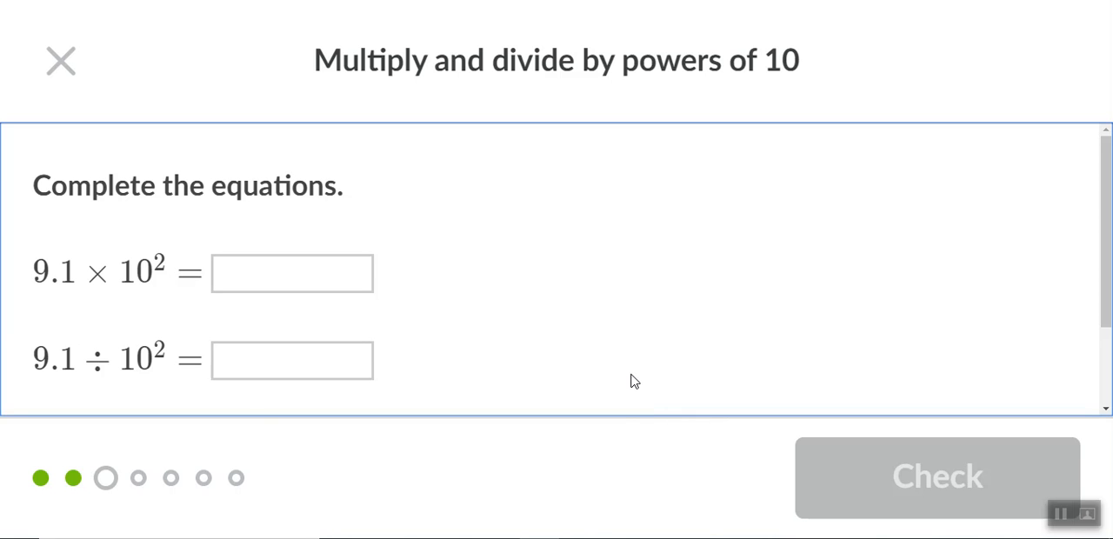
mouse_move(532, 278)
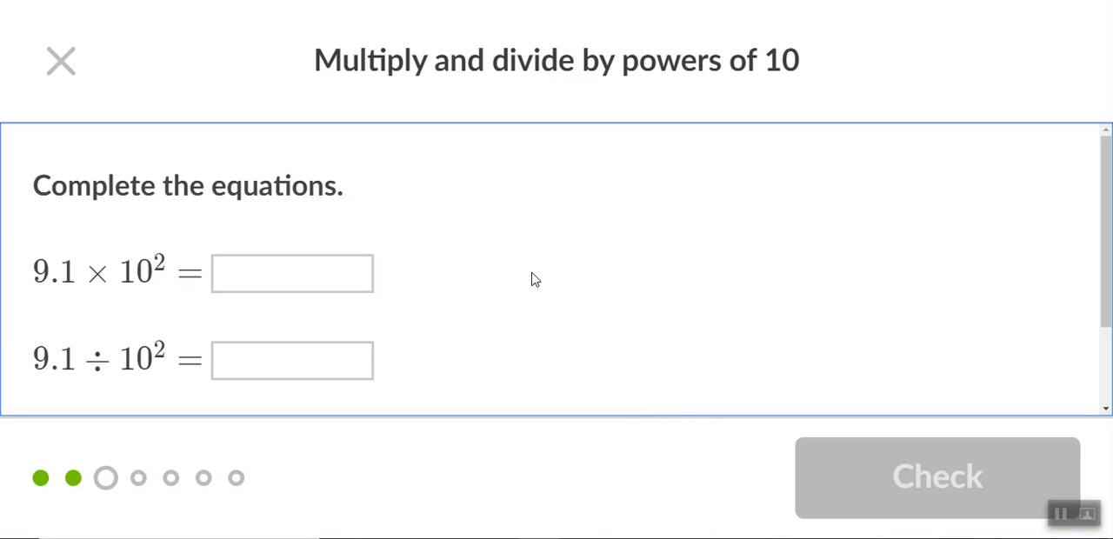
mouse_move(539, 254)
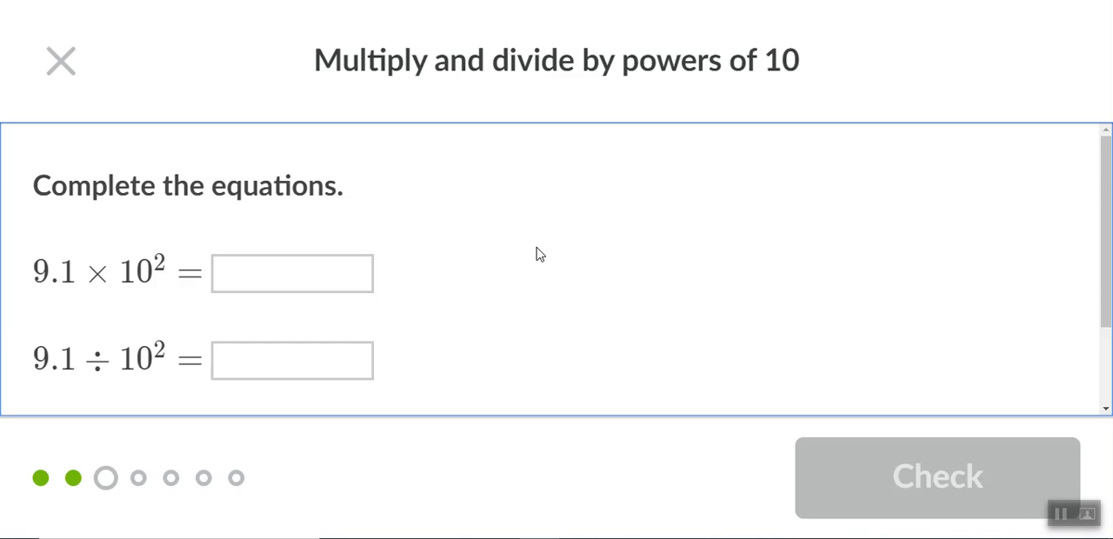
mouse_move(548, 247)
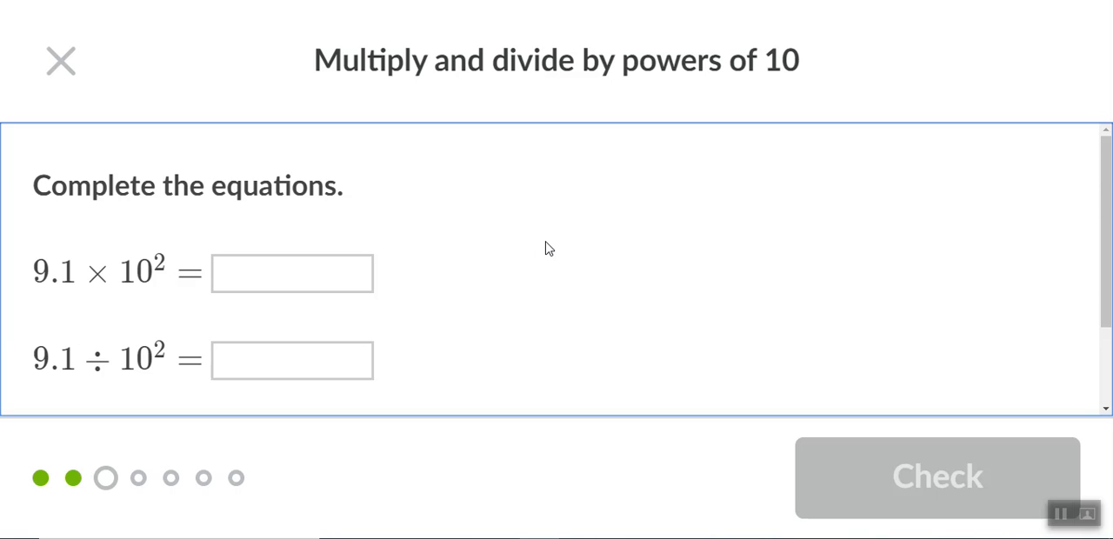
mouse_move(553, 209)
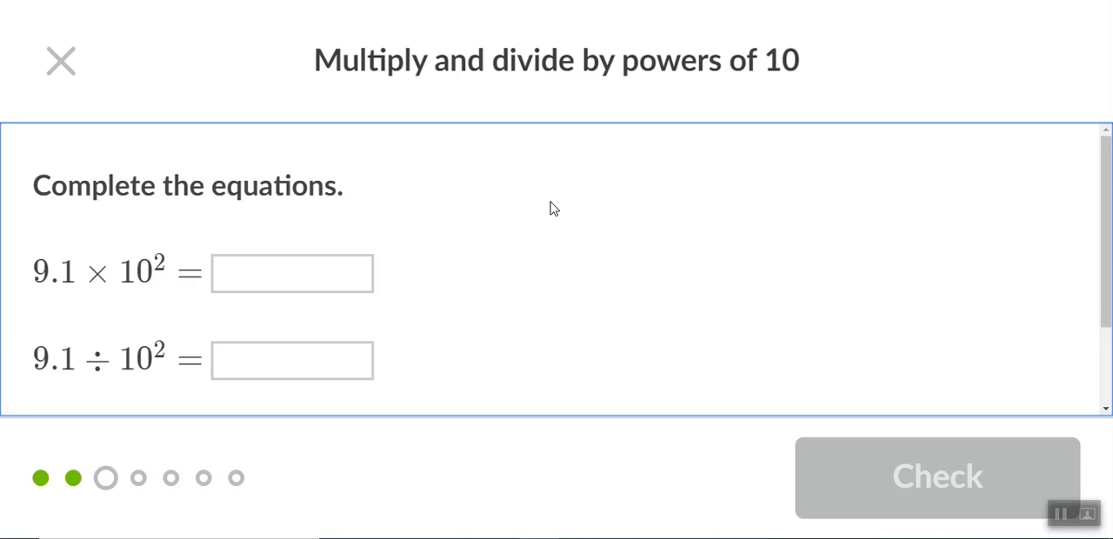
mouse_move(463, 158)
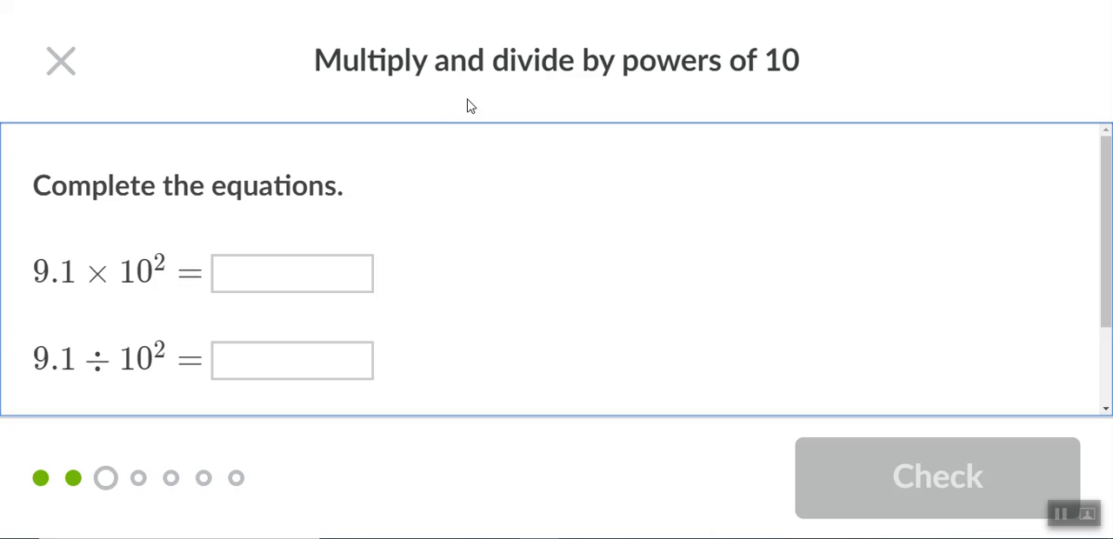
mouse_move(473, 104)
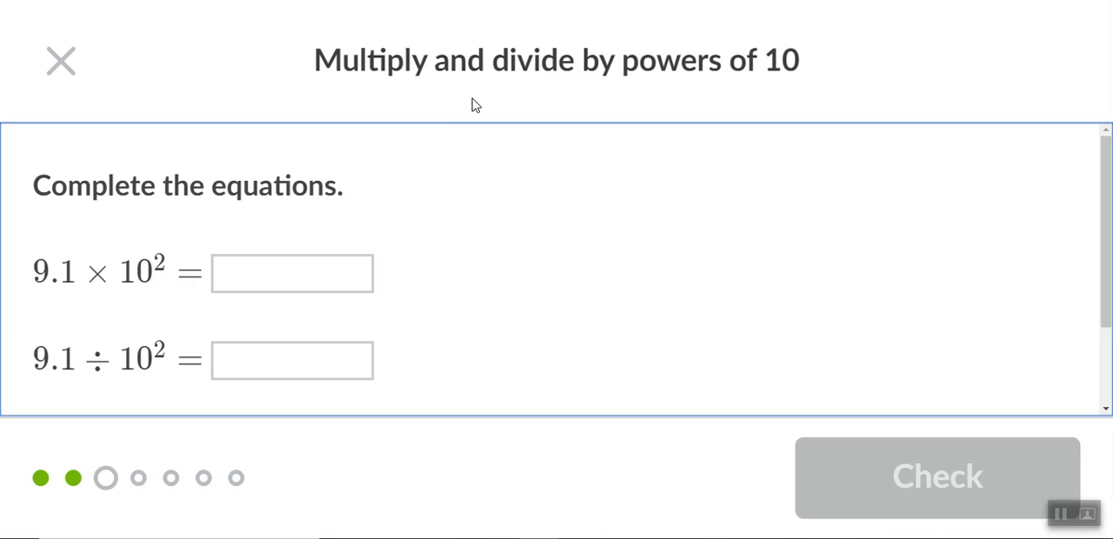
mouse_move(544, 152)
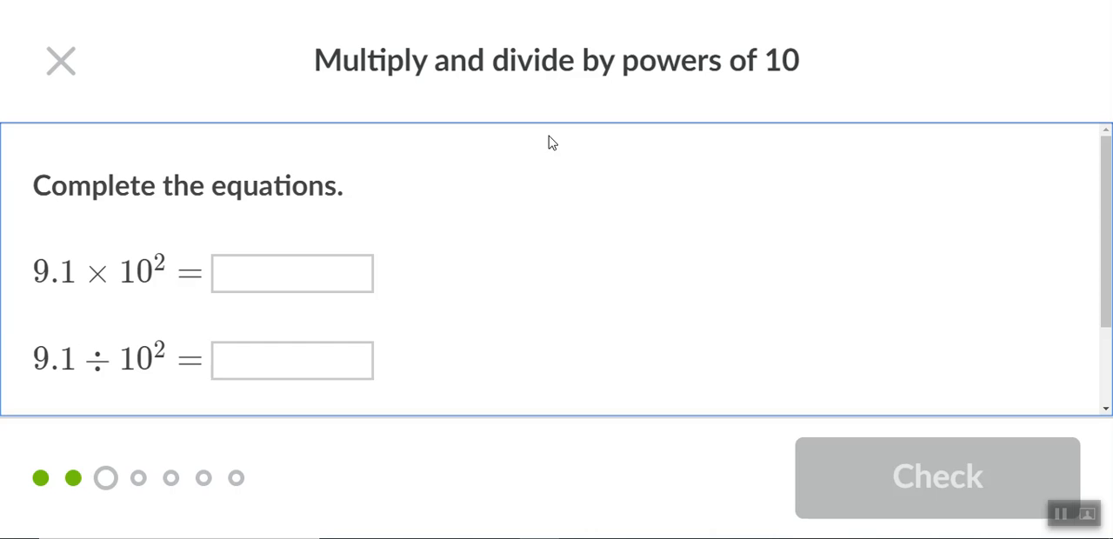
mouse_move(470, 219)
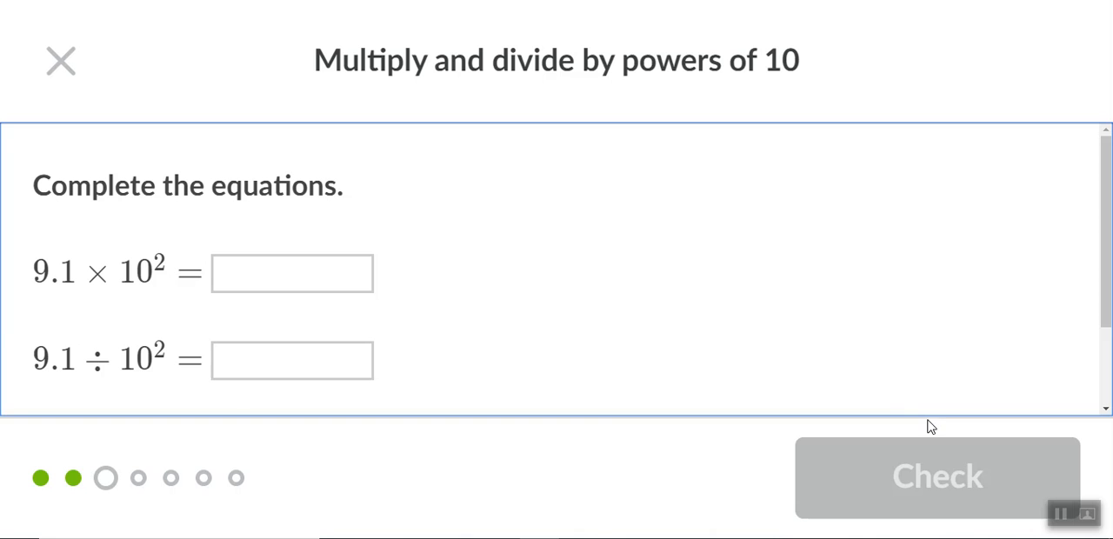
mouse_move(1064, 511)
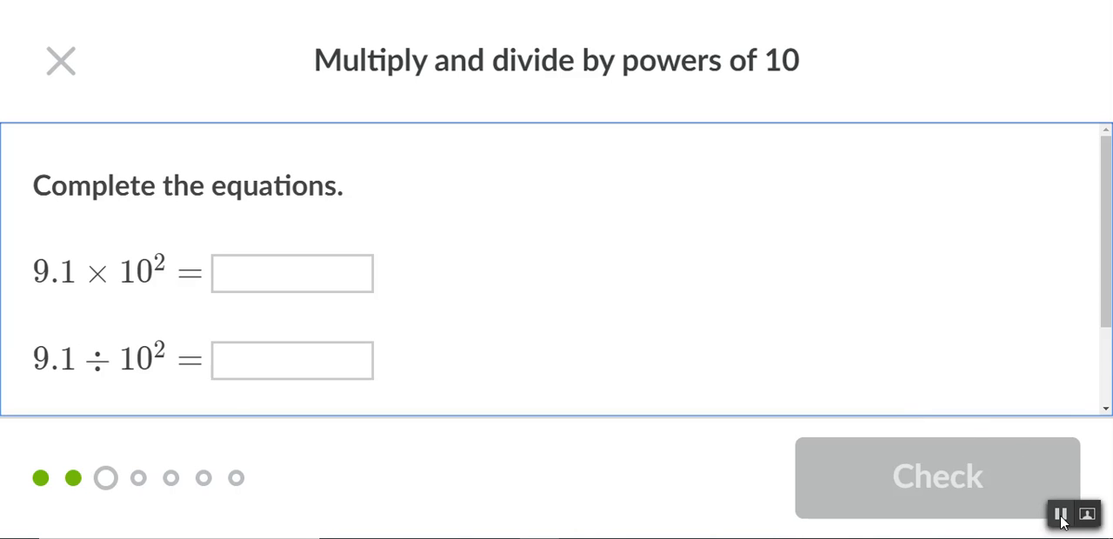